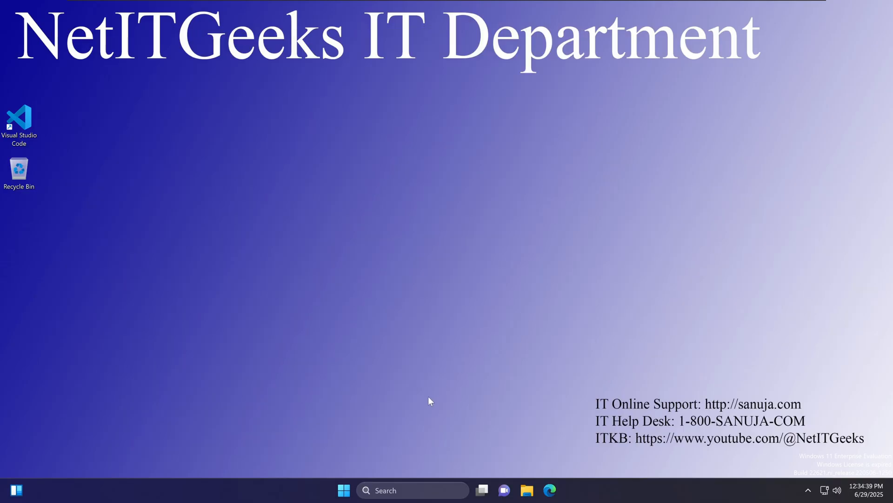
Bring up the Start menu's power options to reach Restart.
click(344, 491)
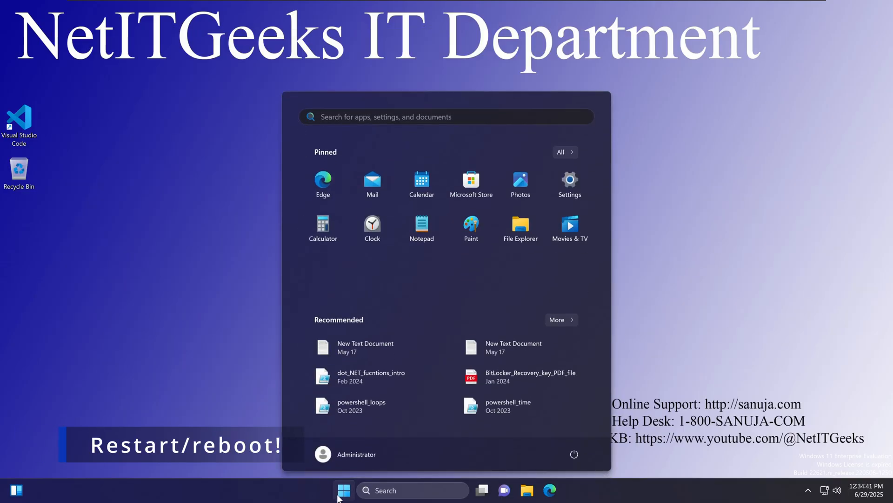
mouse_move(574, 454)
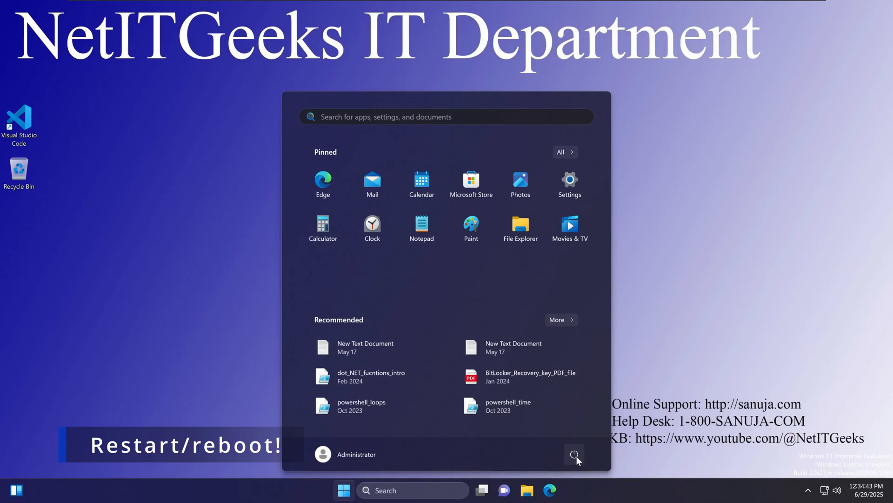
click(574, 454)
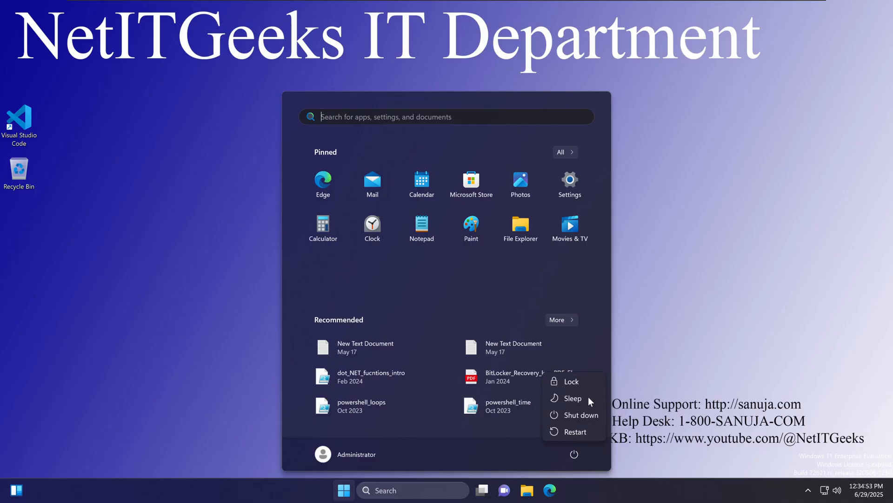
mouse_move(578, 431)
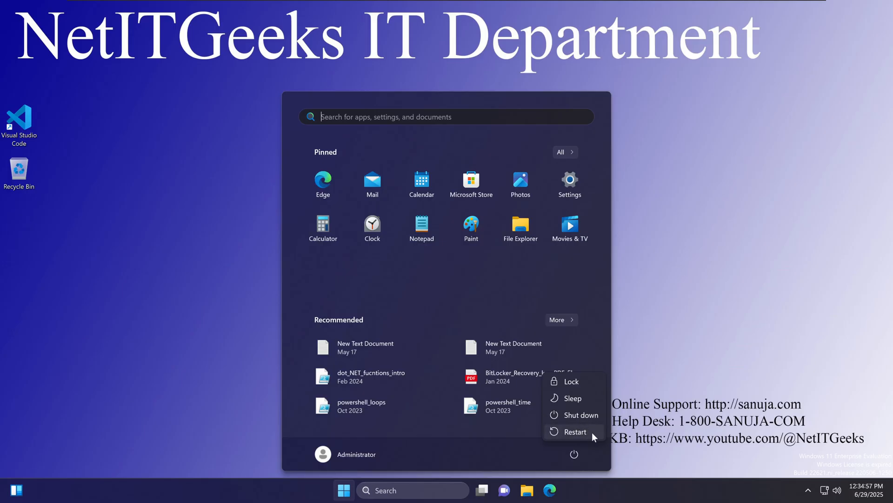
mouse_move(575, 431)
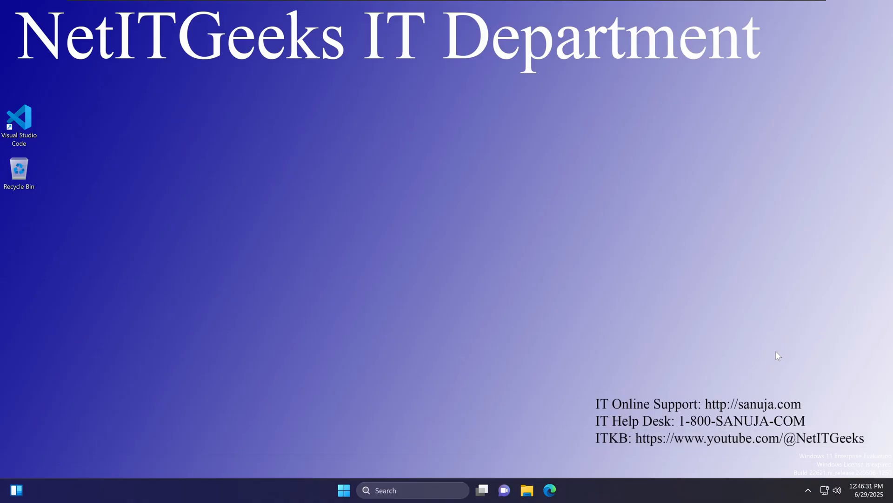
mouse_move(710, 316)
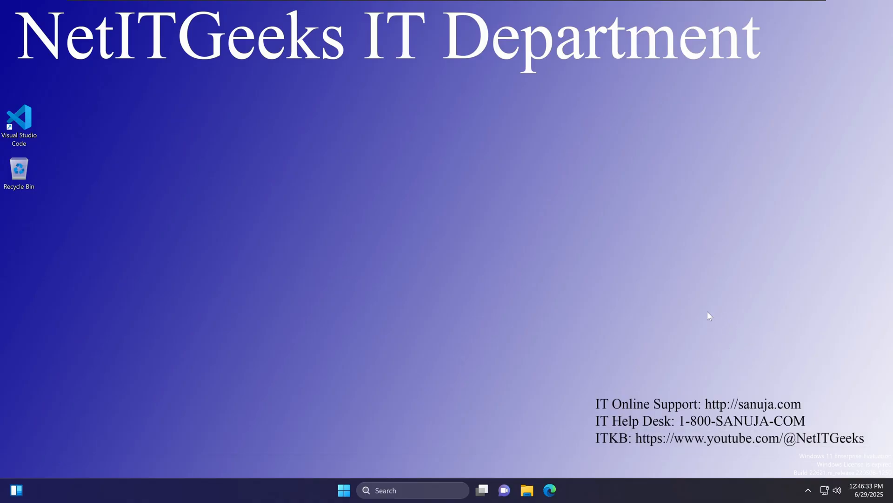
mouse_move(757, 335)
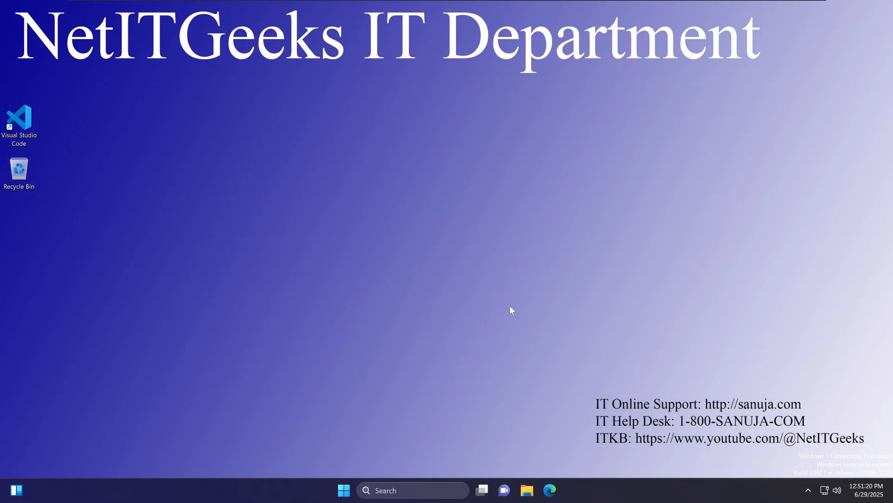
mouse_move(508, 313)
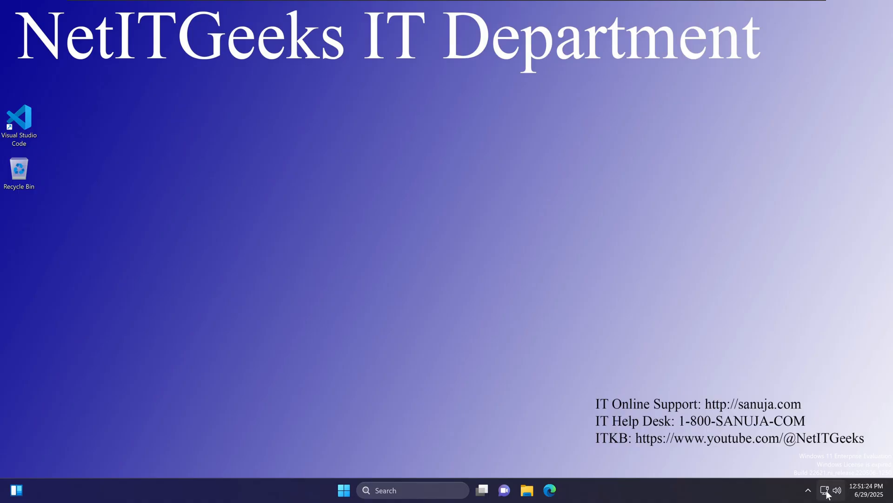
mouse_move(823, 490)
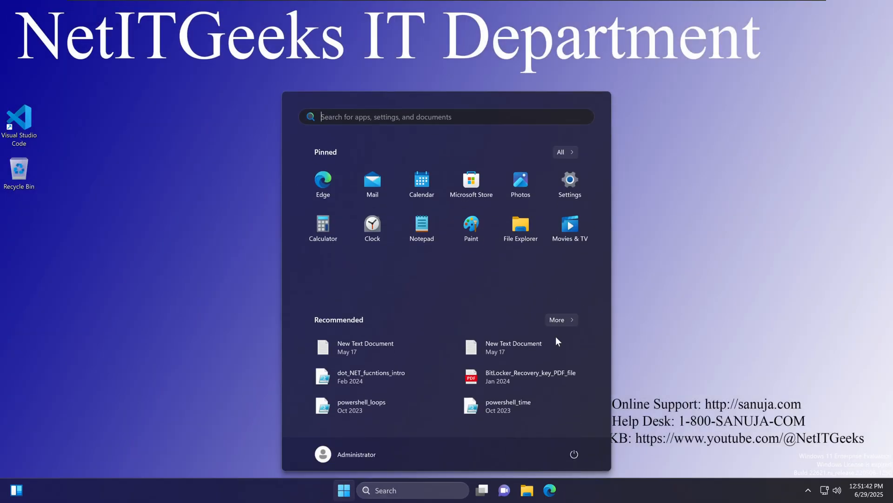
Run the Network and Internet troubleshooter from System > Troubleshoot > Other troubleshooters.
click(568, 180)
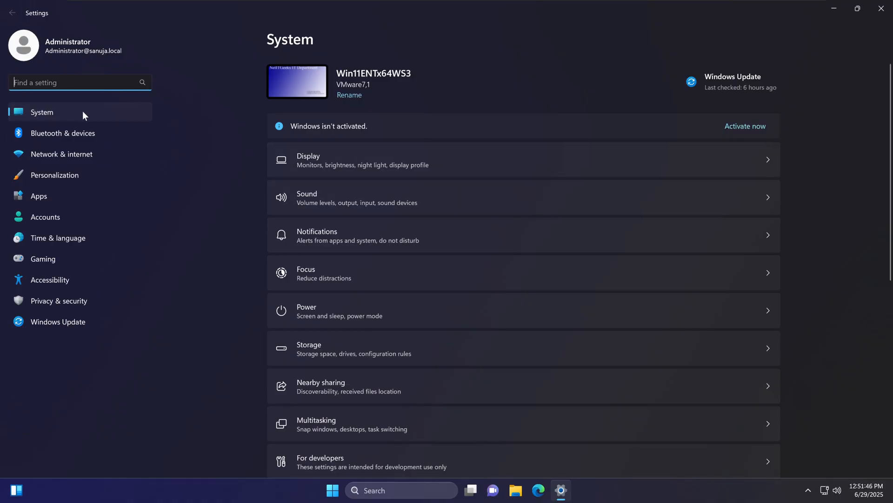
scroll(down, 3)
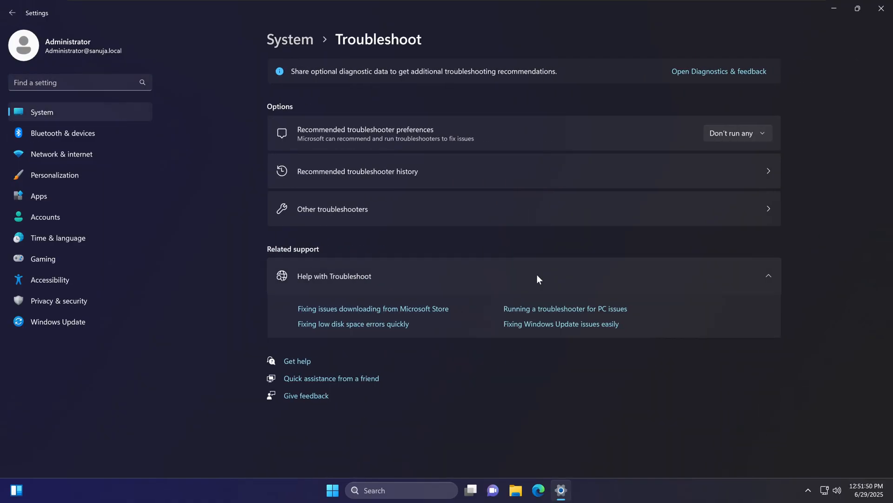
mouse_move(363, 220)
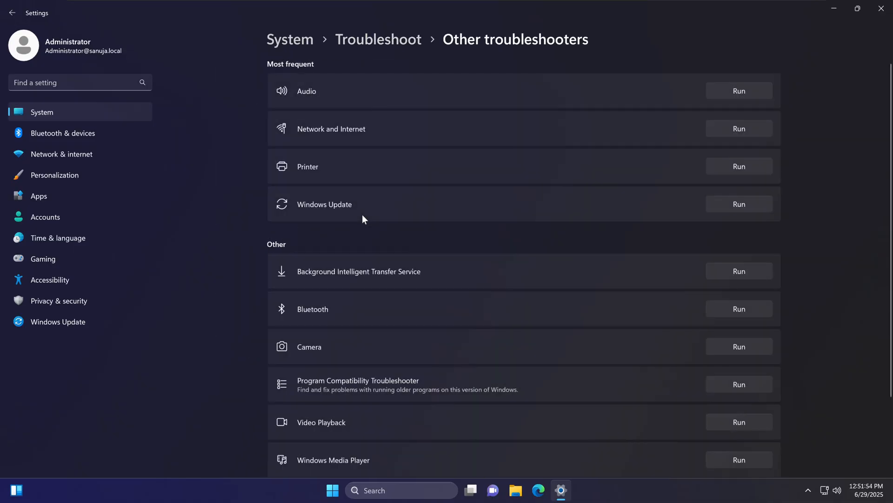
mouse_move(332, 141)
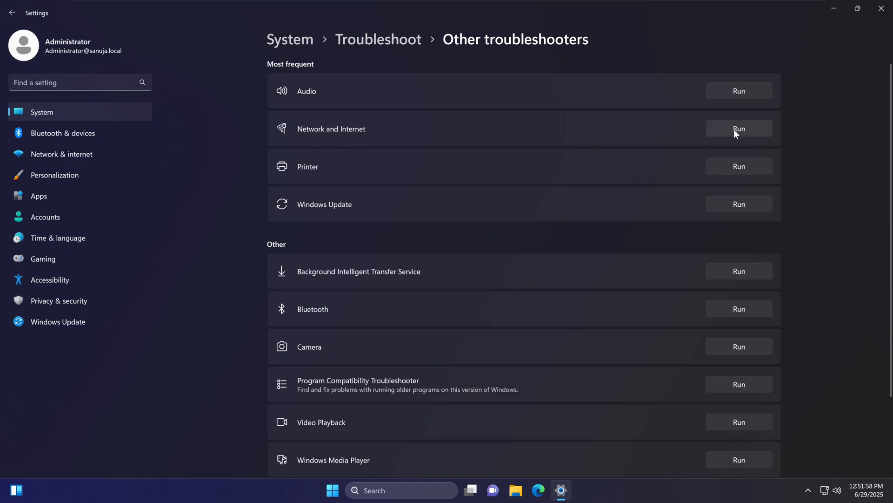
mouse_move(768, 132)
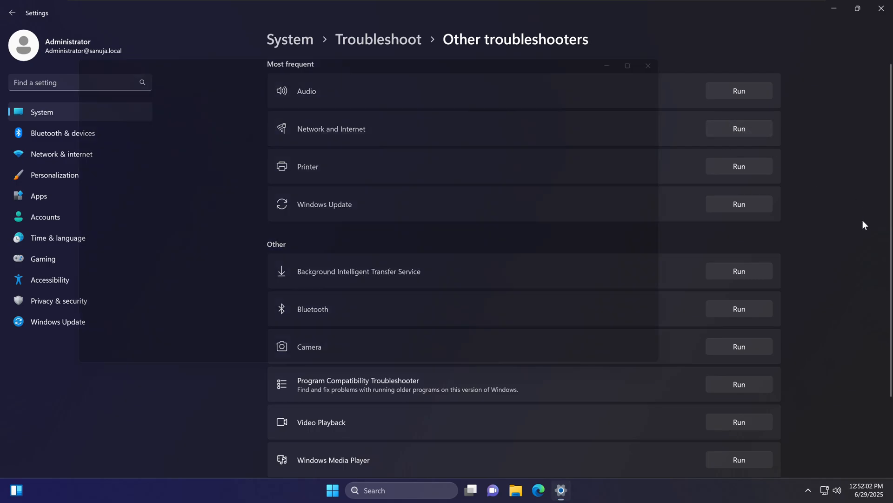
click(738, 129)
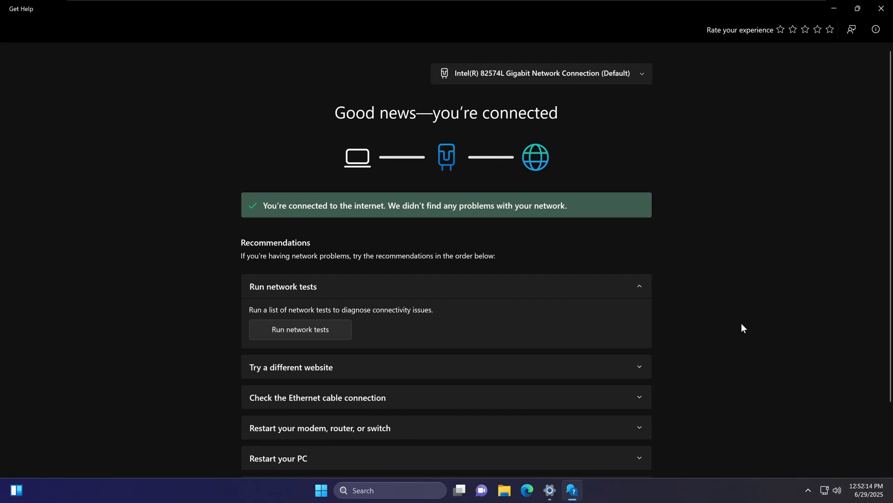
mouse_move(356, 344)
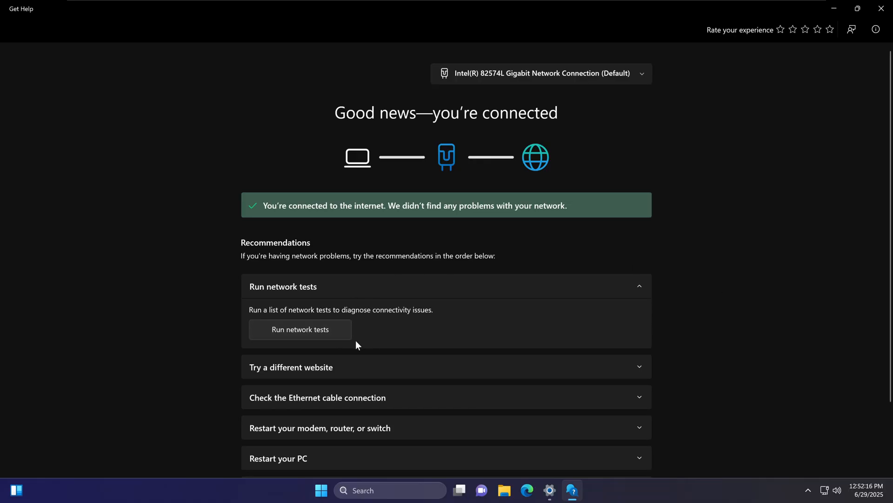
Diagnose 'Intel(R) 82574L Gigabit Network Connection #2', which reports no DHCP server found.
click(301, 329)
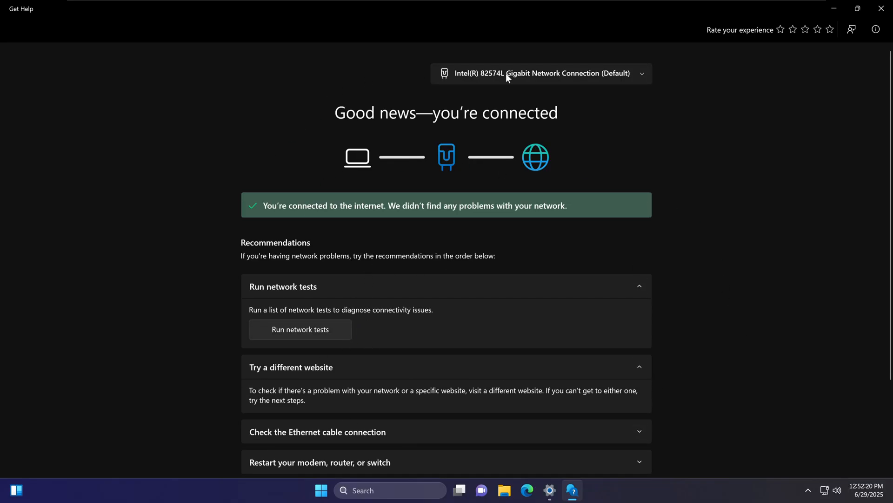
mouse_move(781, 287)
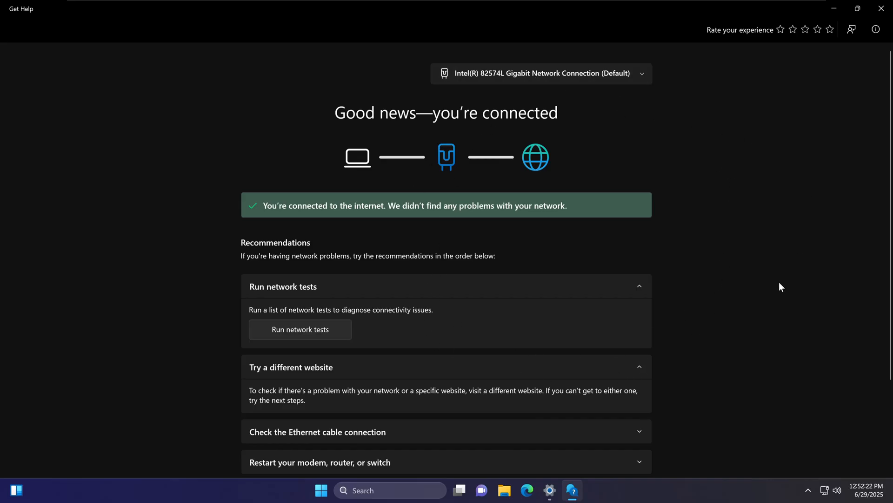
mouse_move(669, 276)
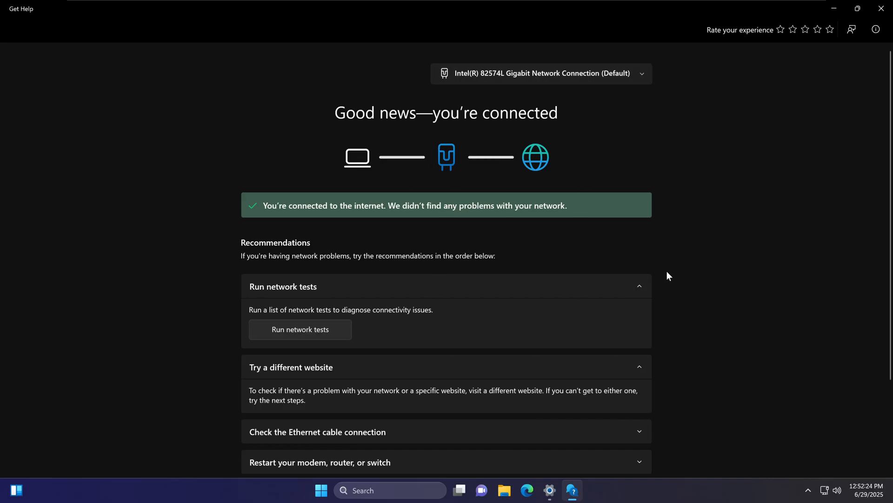
mouse_move(577, 4)
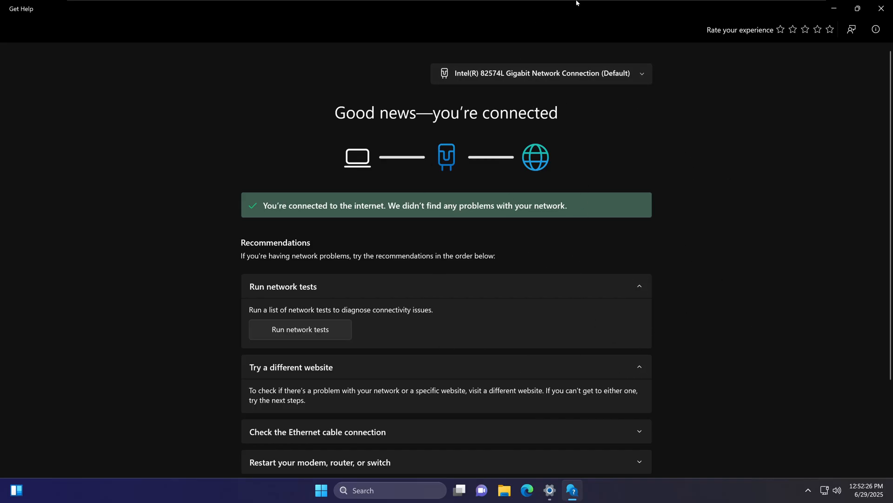
mouse_move(588, 82)
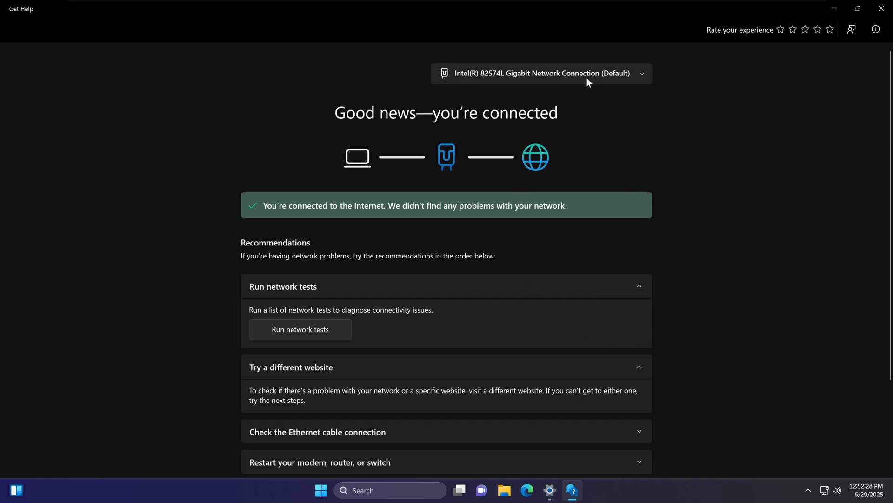
click(540, 73)
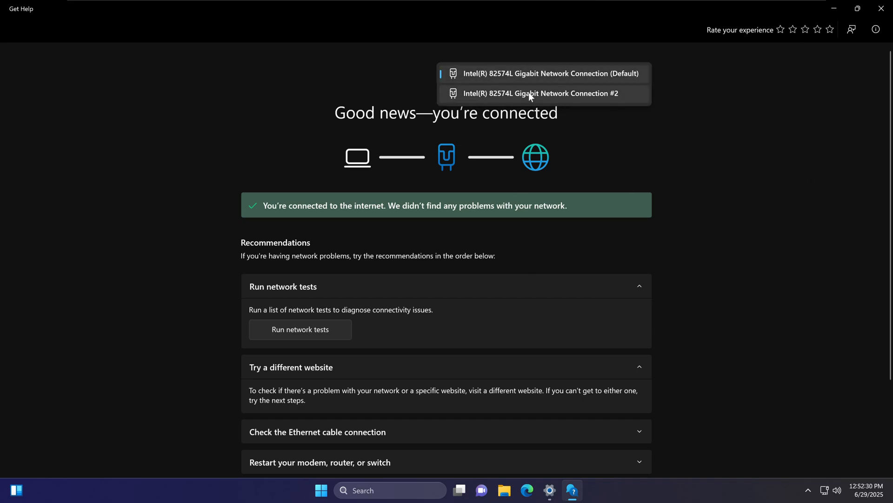
click(543, 93)
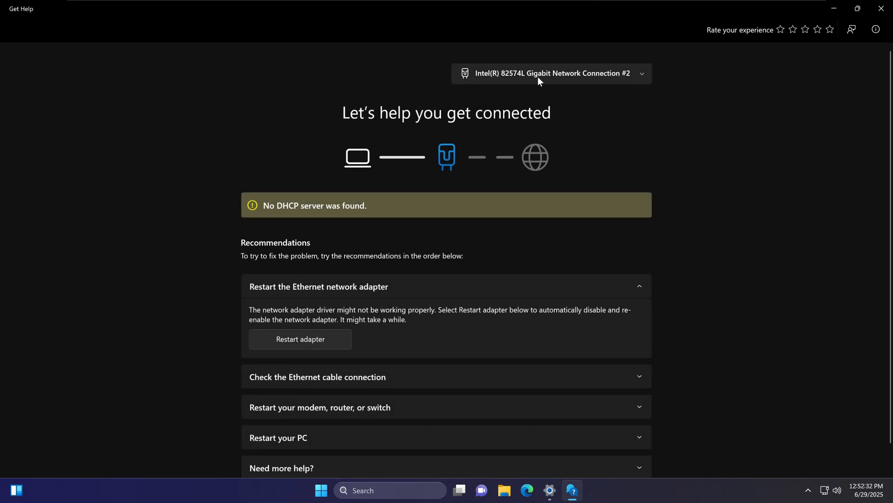
mouse_move(276, 154)
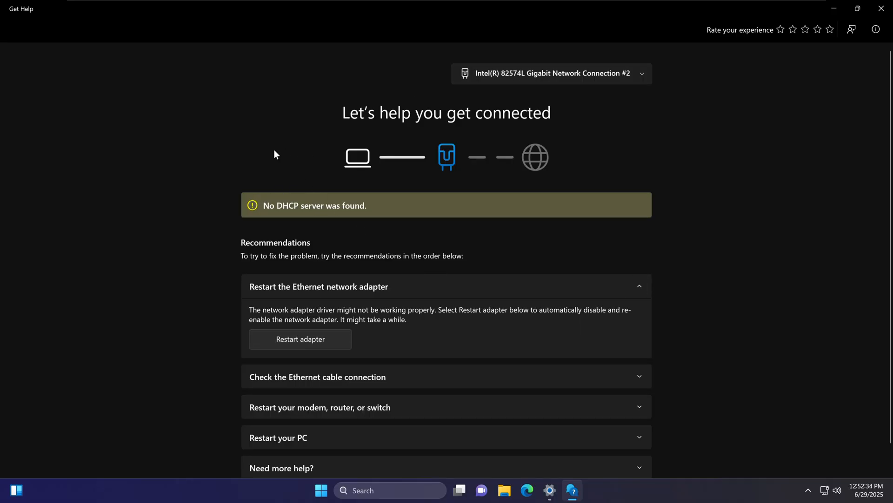
mouse_move(279, 213)
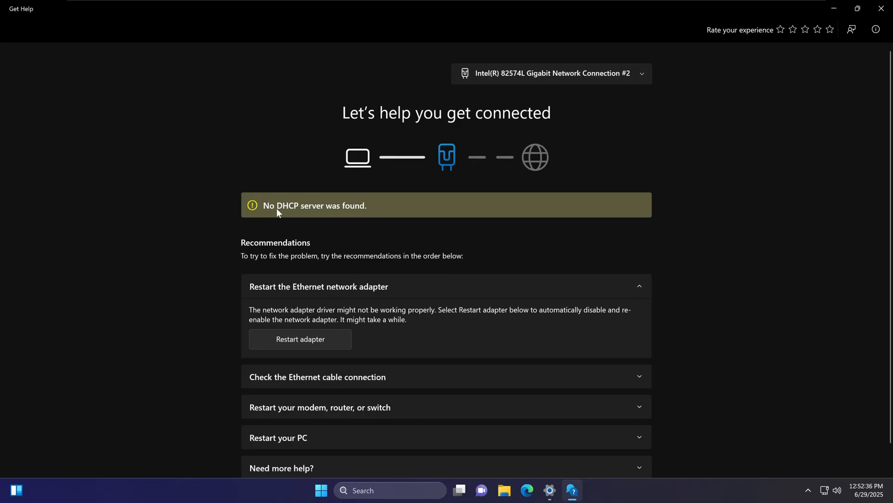
mouse_move(354, 216)
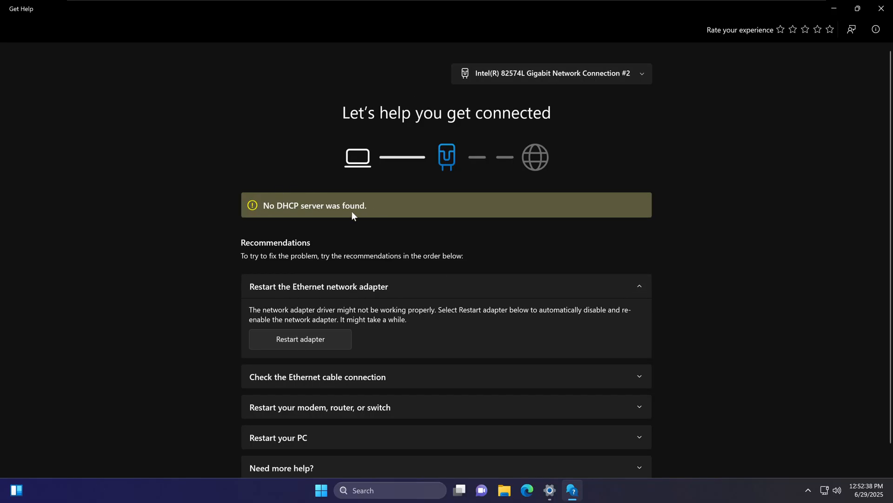
mouse_move(445, 158)
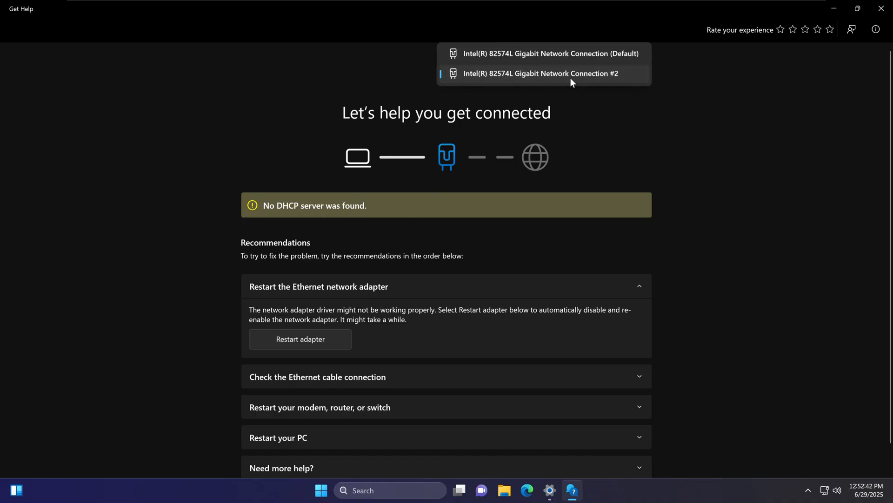
mouse_move(552, 97)
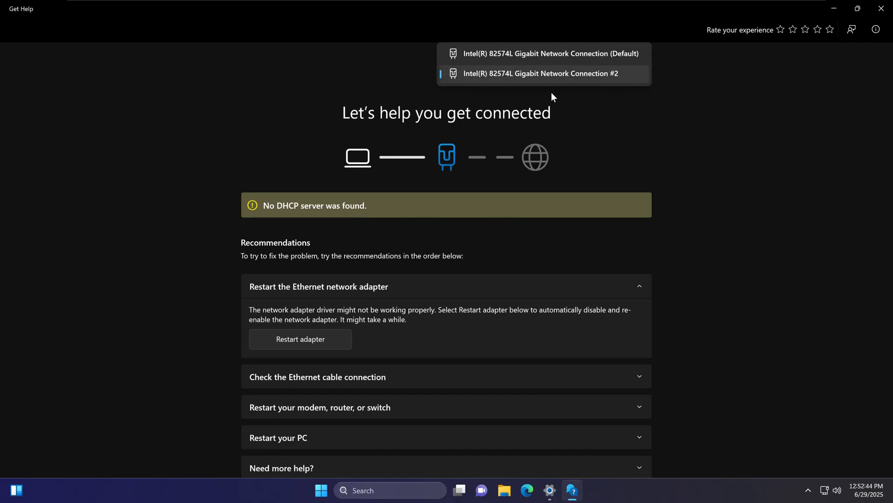
click(550, 53)
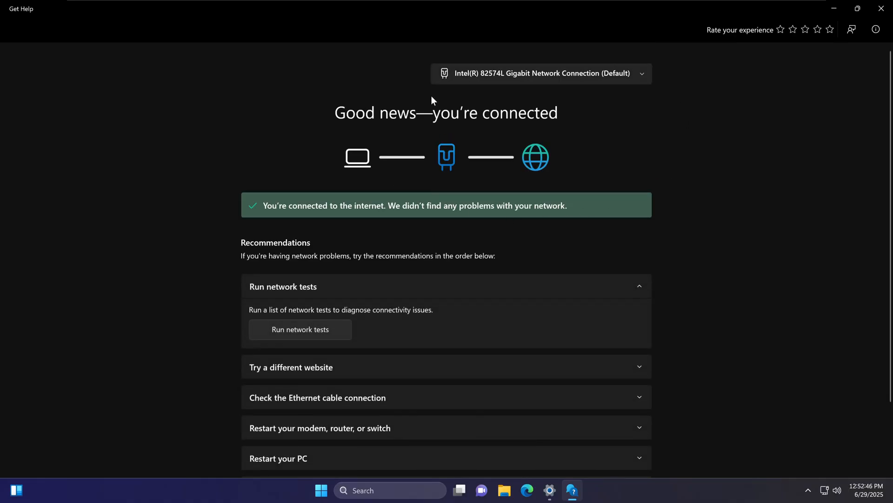
mouse_move(551, 169)
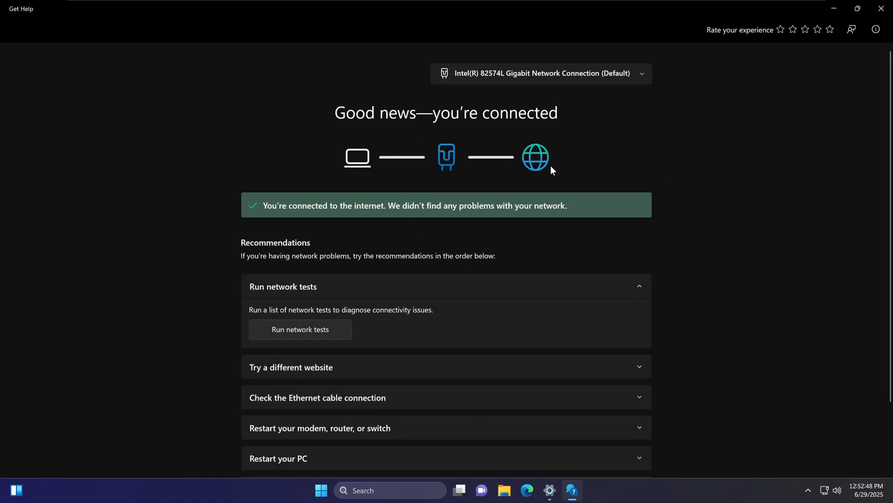
mouse_move(547, 173)
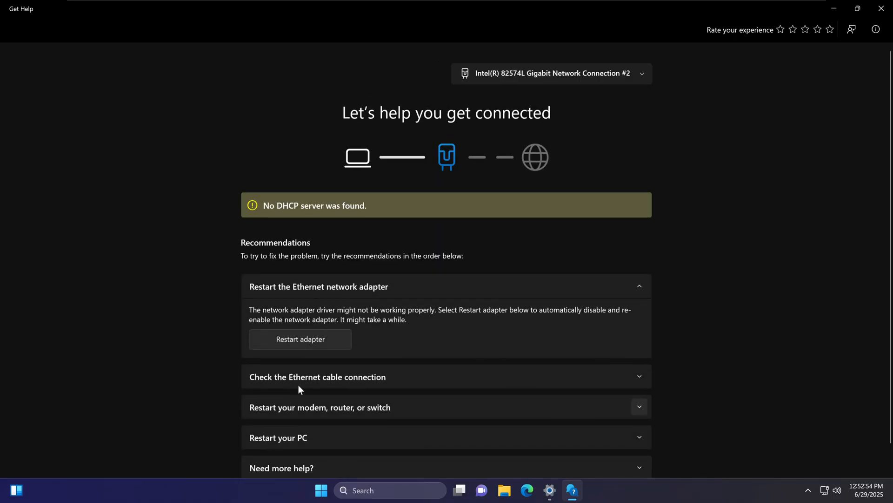
Restart the second Ethernet network adapter from the troubleshooter.
click(300, 339)
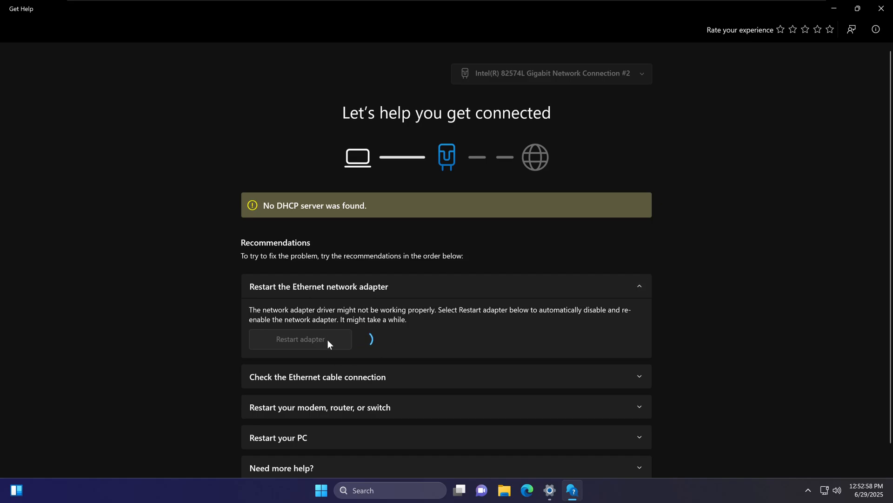
mouse_move(303, 346)
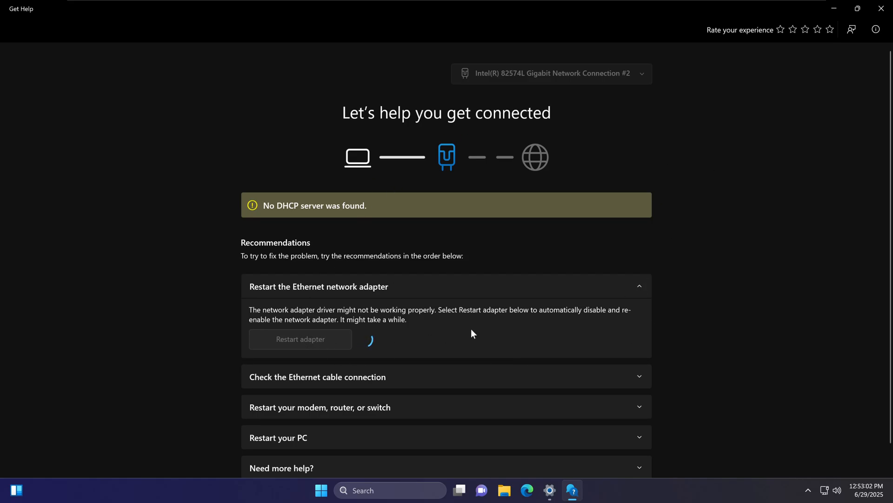
mouse_move(699, 235)
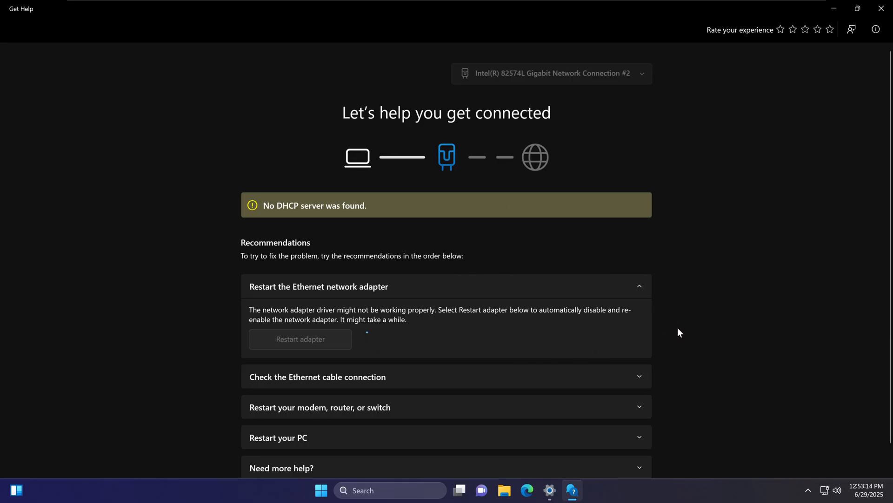
mouse_move(678, 263)
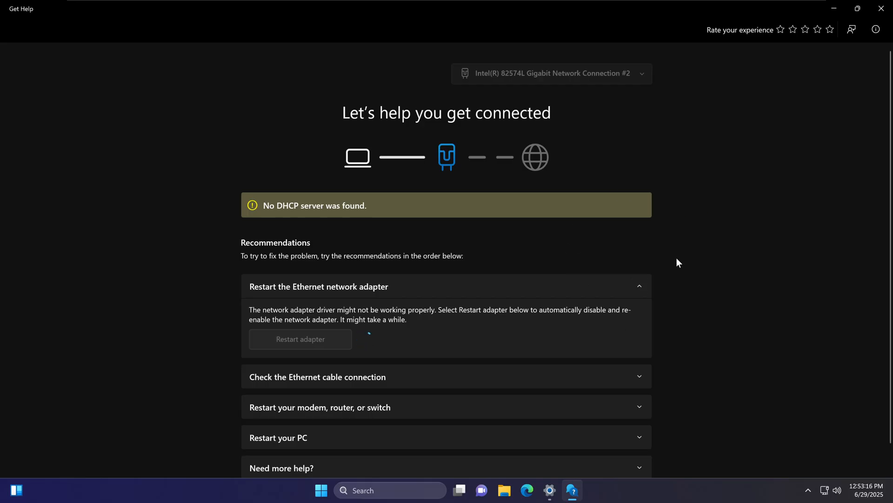
mouse_move(687, 266)
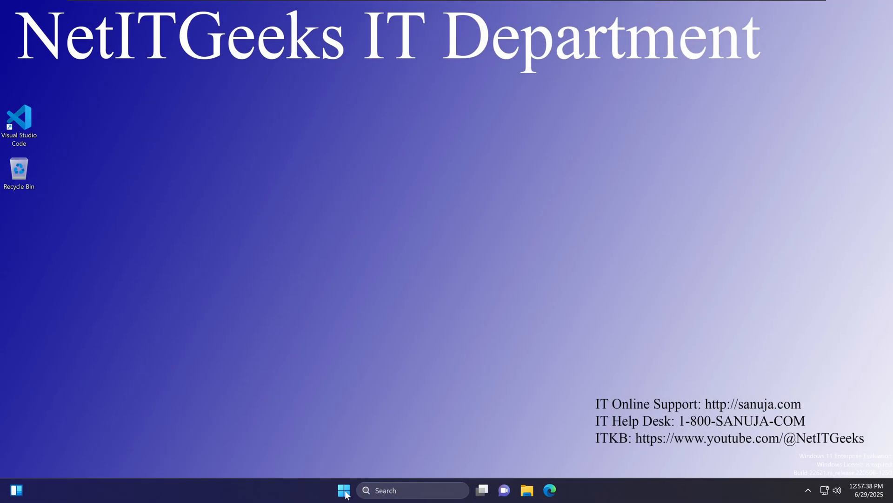
Search the Start menu for cmd to run Command Prompt as administrator.
click(343, 491)
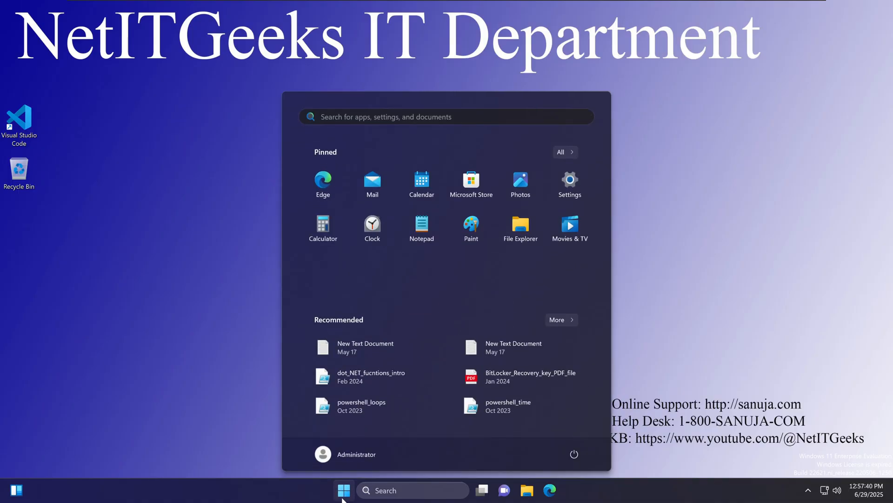
click(344, 490)
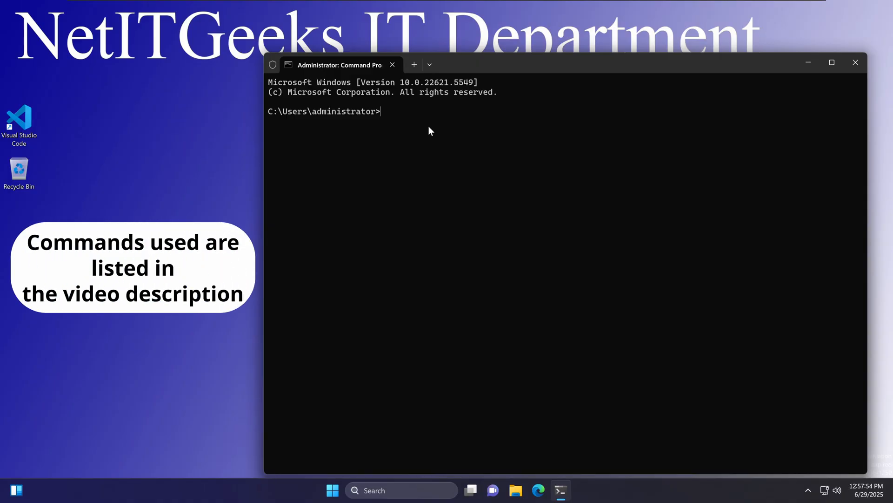
Reset the Winsock catalog with 'netsh winsock reset'.
text(netsh wins)
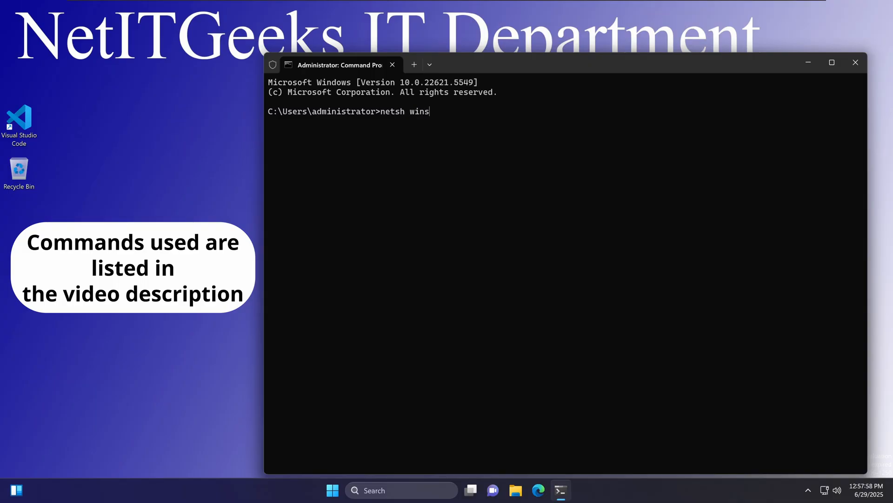
text(ock re)
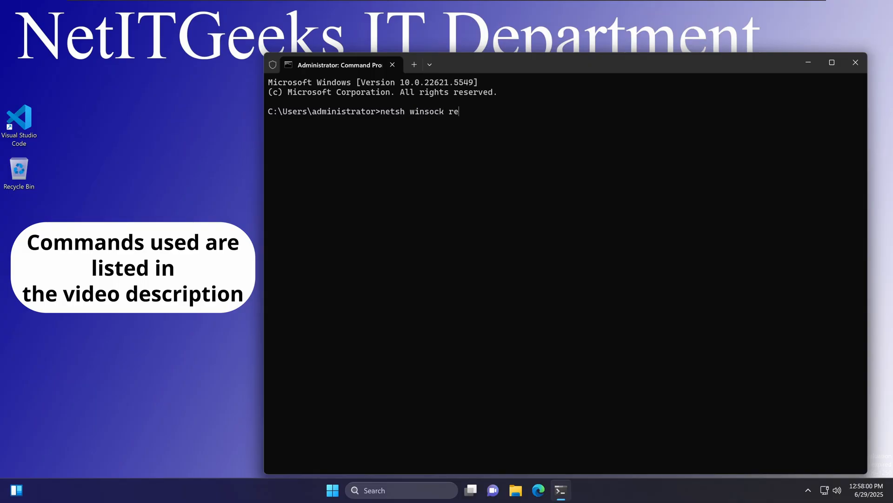
text(st)
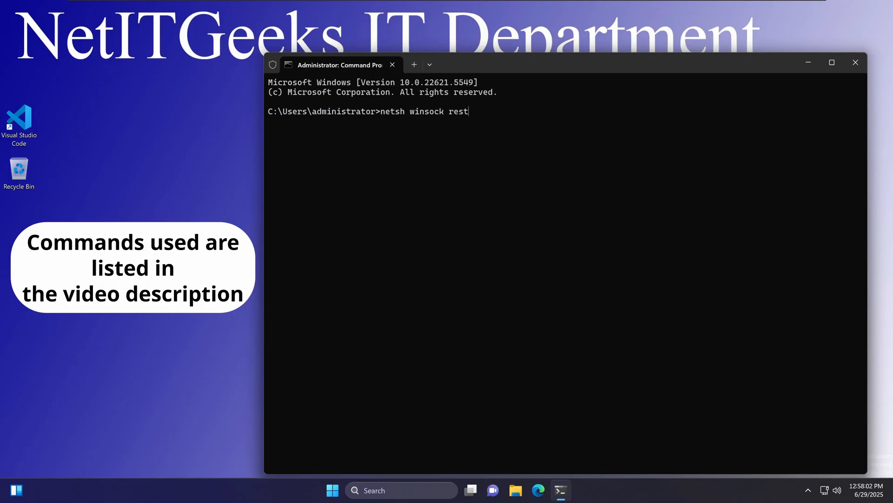
text(et)
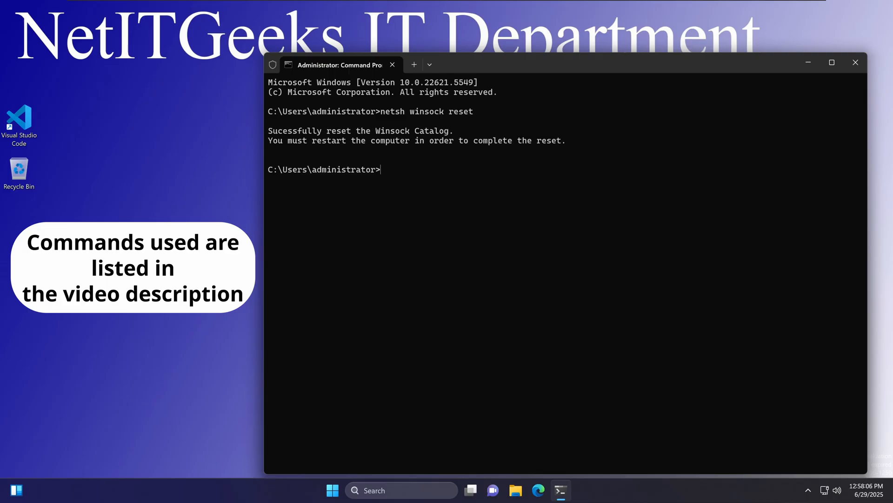
mouse_move(428, 152)
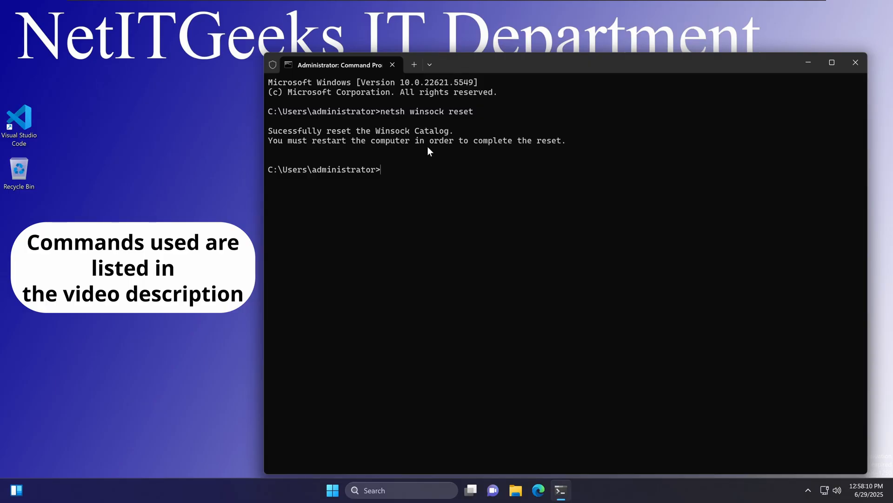
Reset the TCP/IP stack with 'netsh int ip reset'.
text(netsh int i)
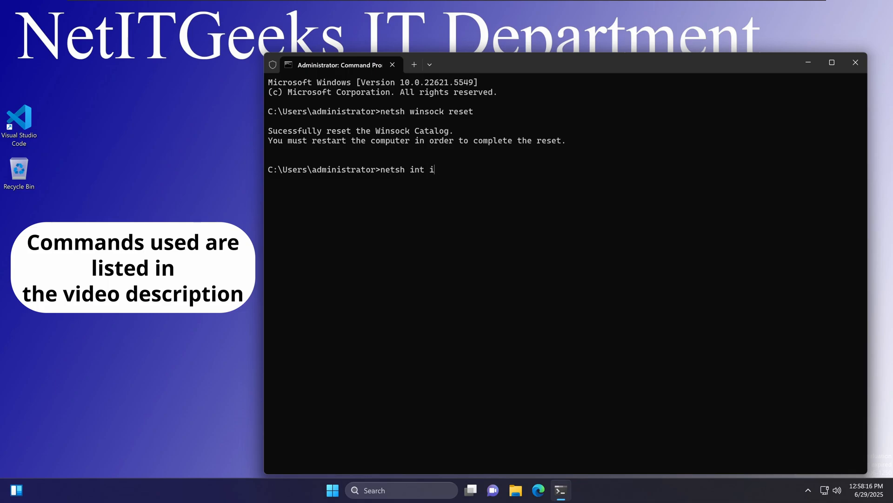
text(p reset)
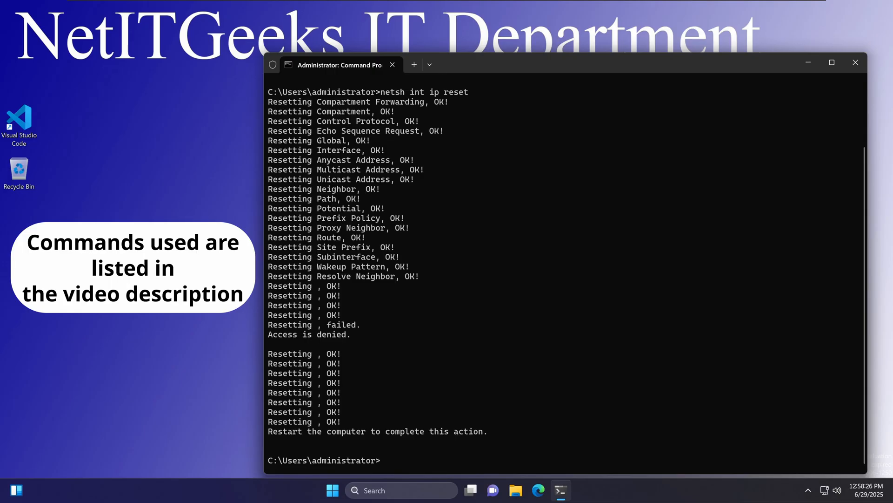
key(enter)
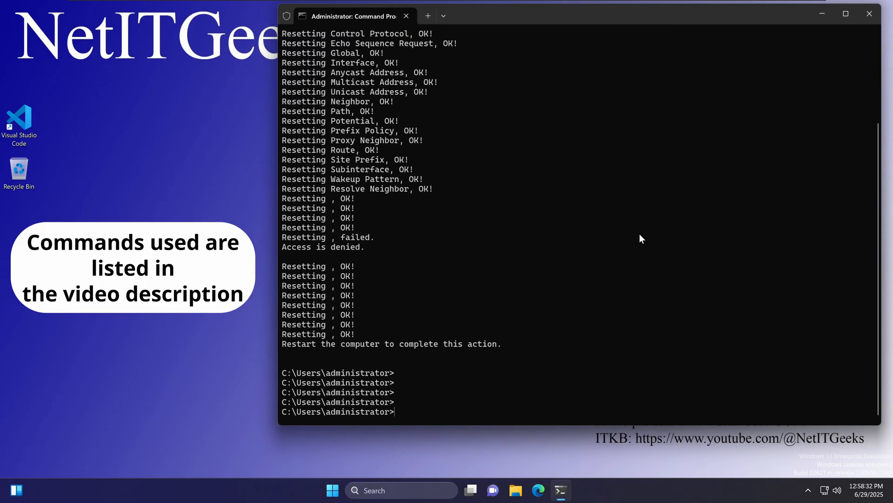
Run 'ipconfig /release && ipconfig /renew' to release and renew the IP addresses.
text(i)
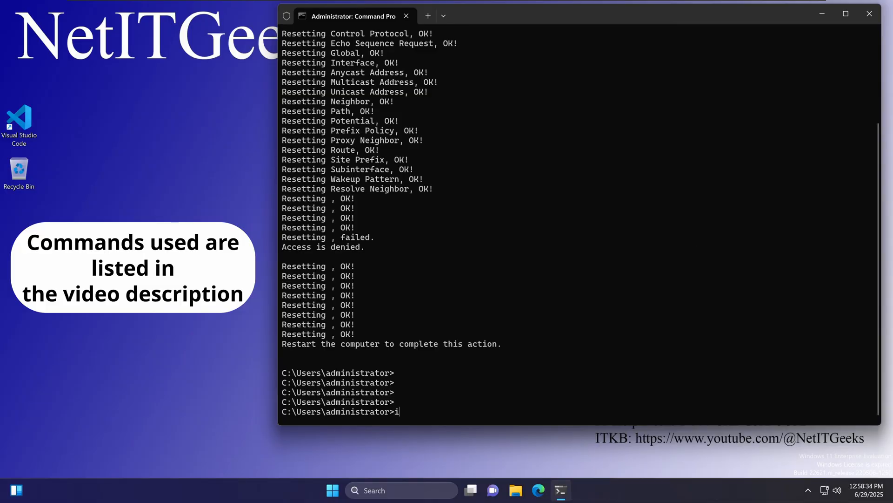
text(pconfig)
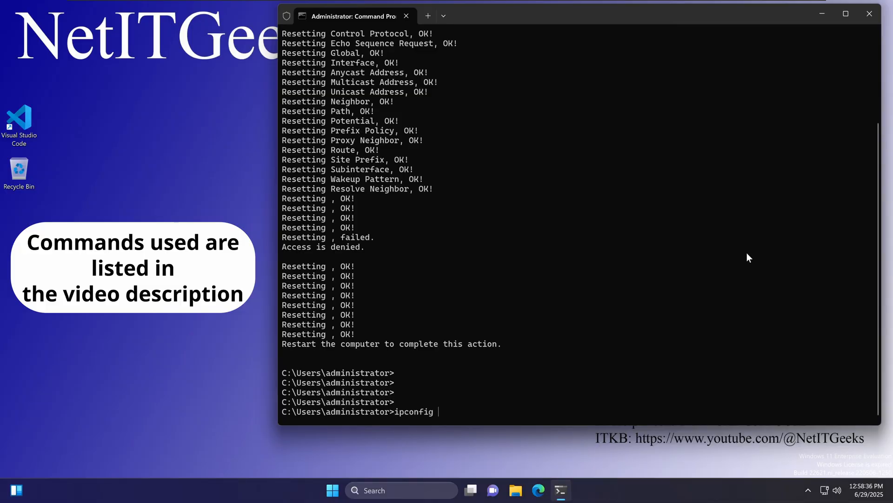
text(/release && ip)
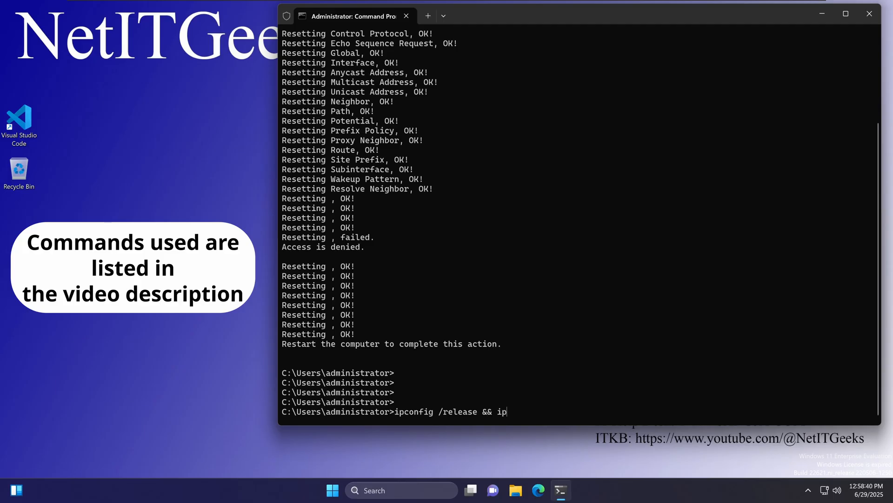
text(config)
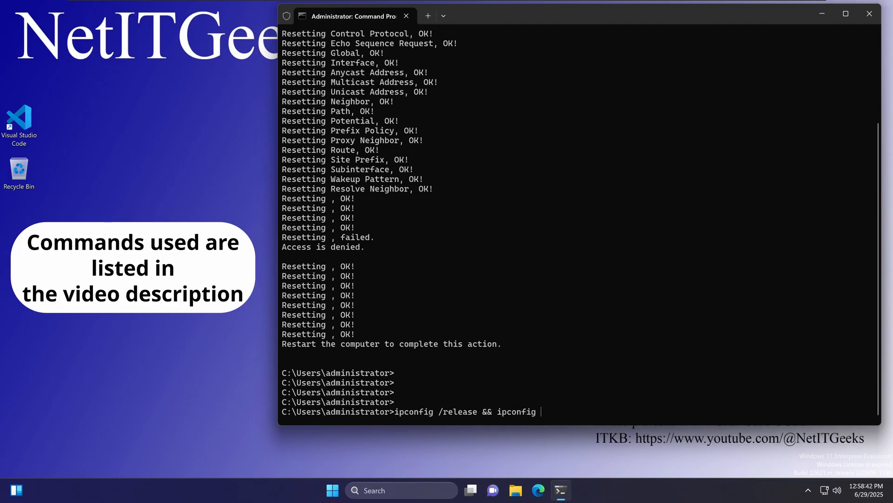
text(/renew)
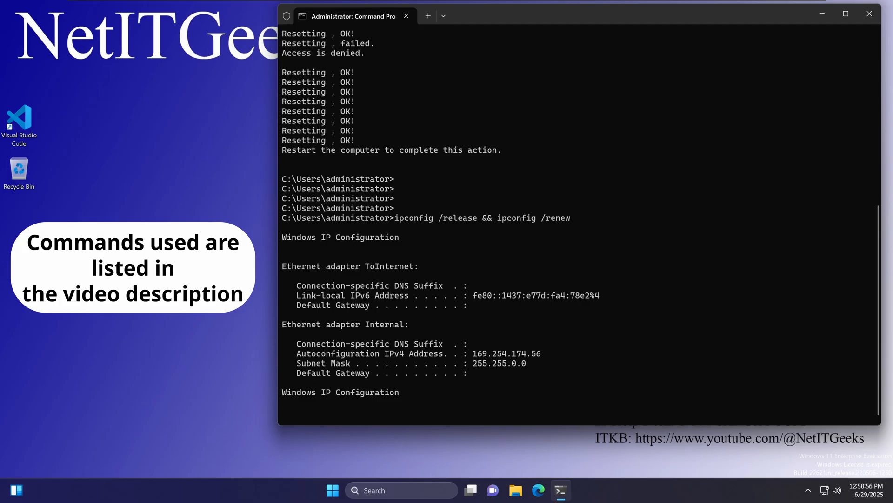
mouse_move(748, 257)
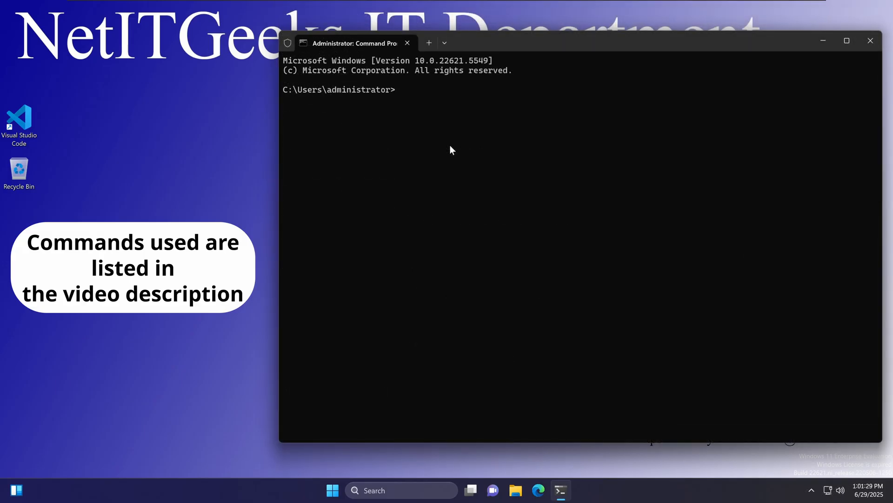
Flush the DNS resolver cache with 'ipconfig /flushdns'.
text(i)
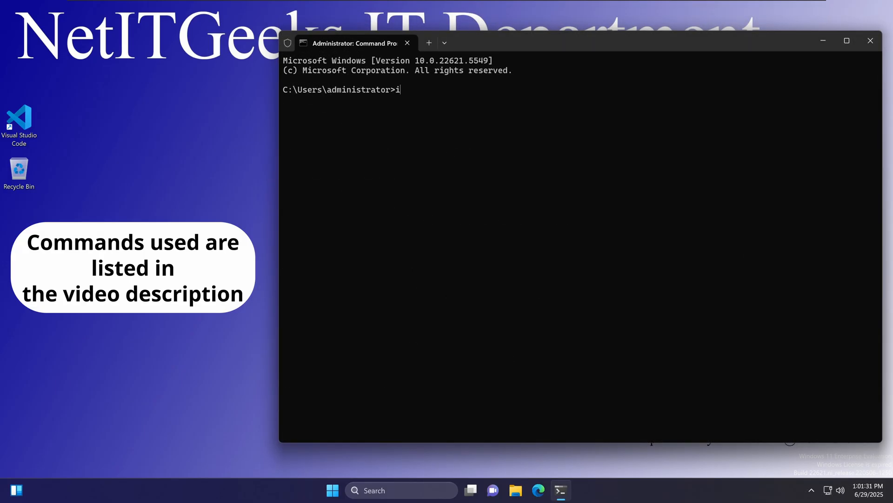
text(pconfig)
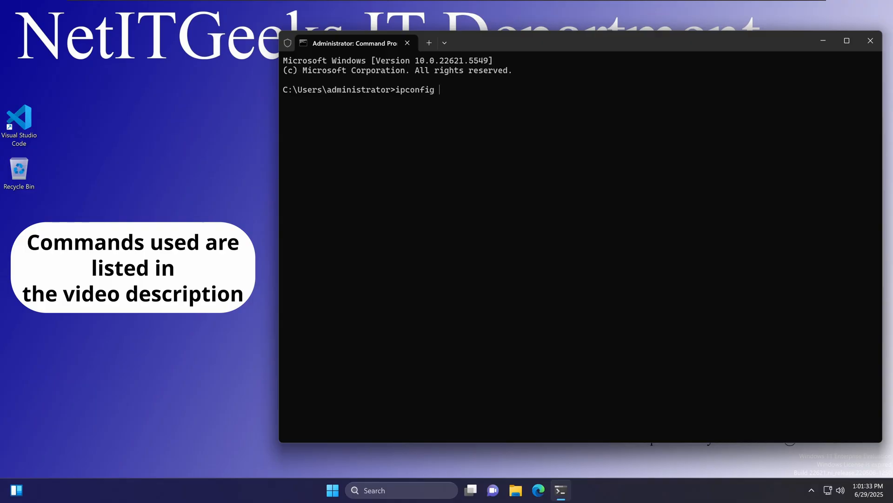
text(/flushd)
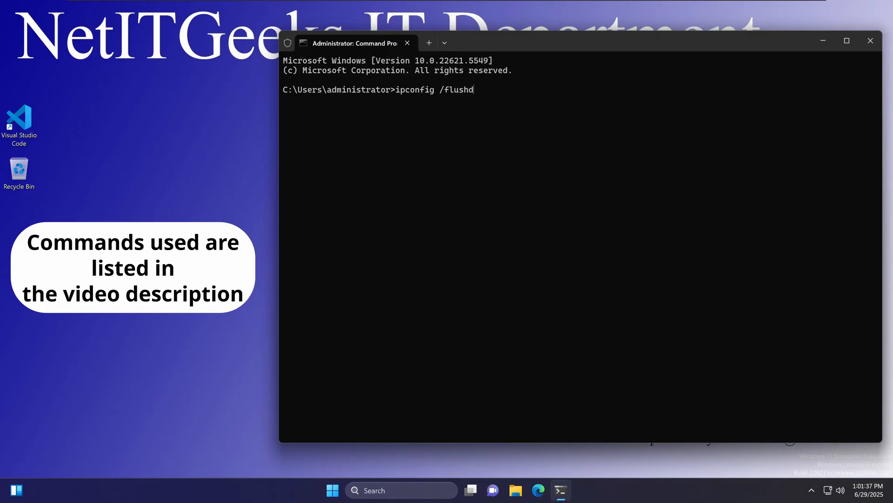
key(Enter)
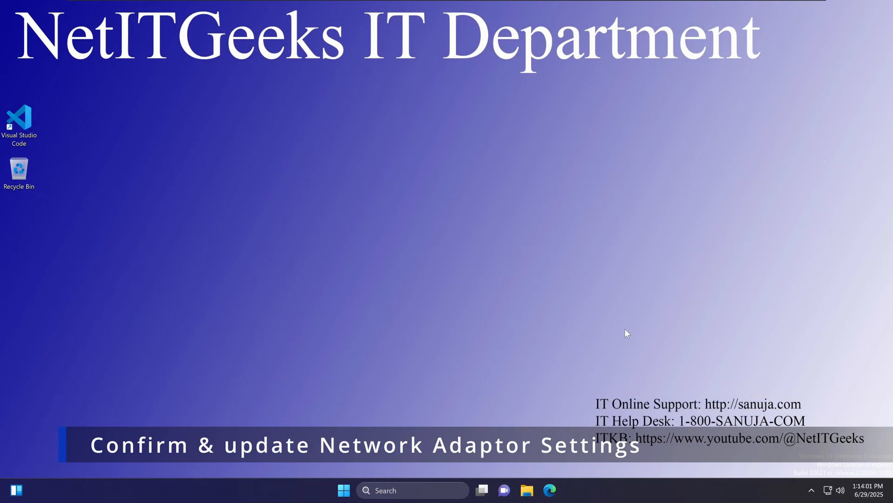
Reach the ToInternet connection's status via Network and Sharing Center and show its Properties.
click(344, 490)
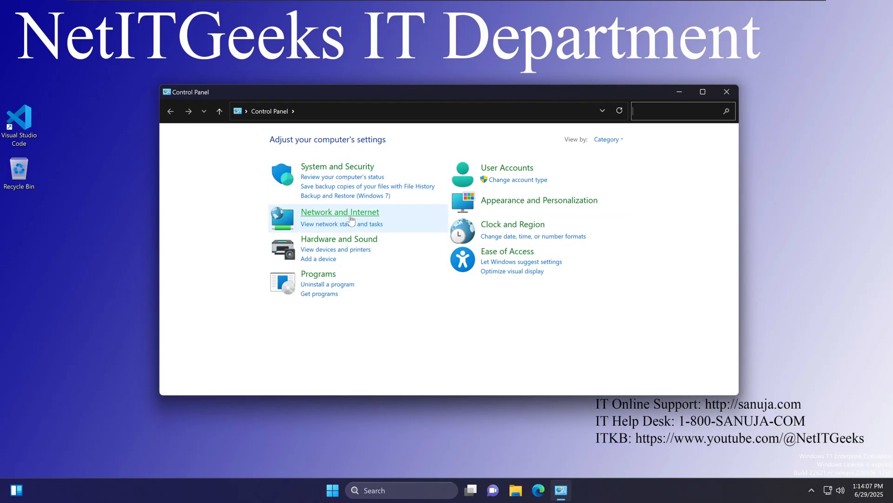
click(340, 211)
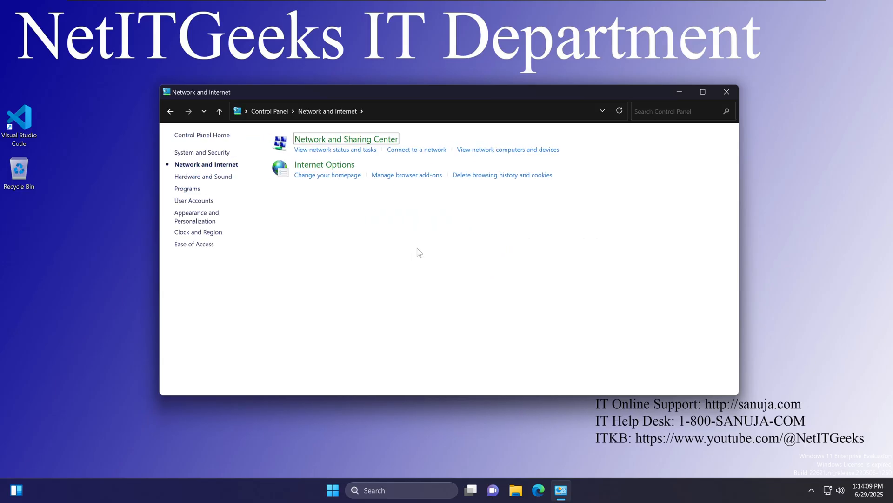
mouse_move(353, 149)
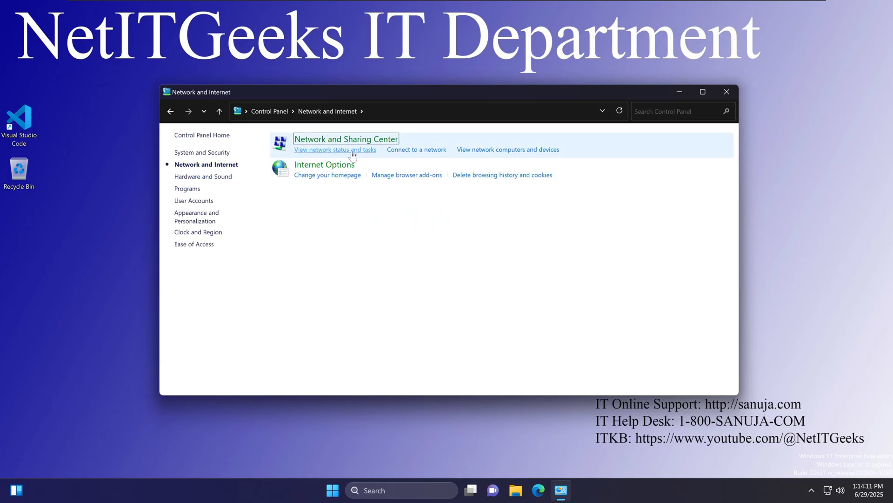
click(335, 149)
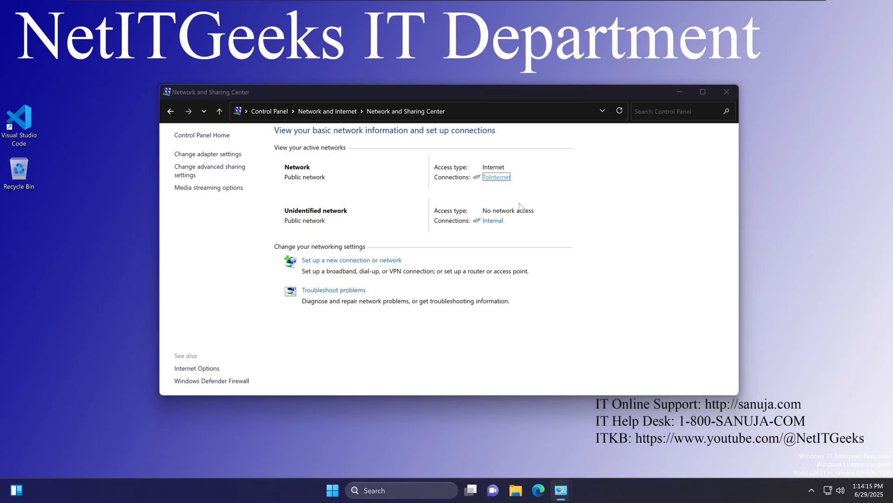
click(496, 177)
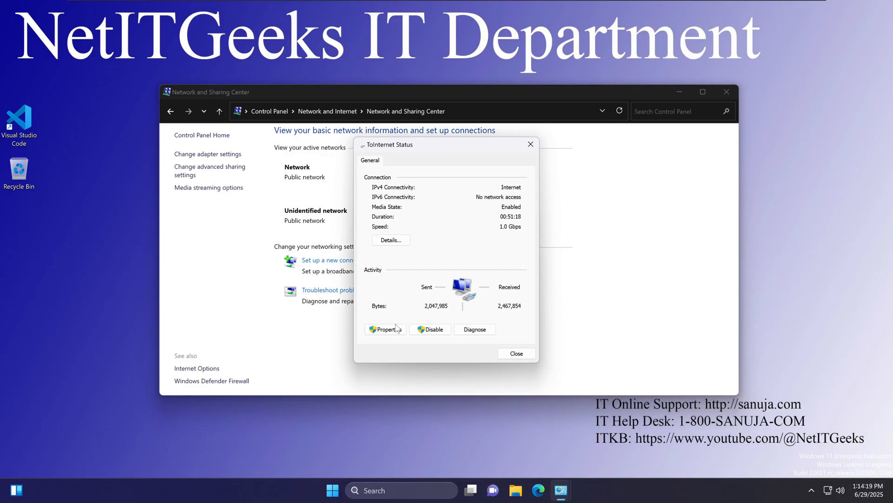
click(385, 328)
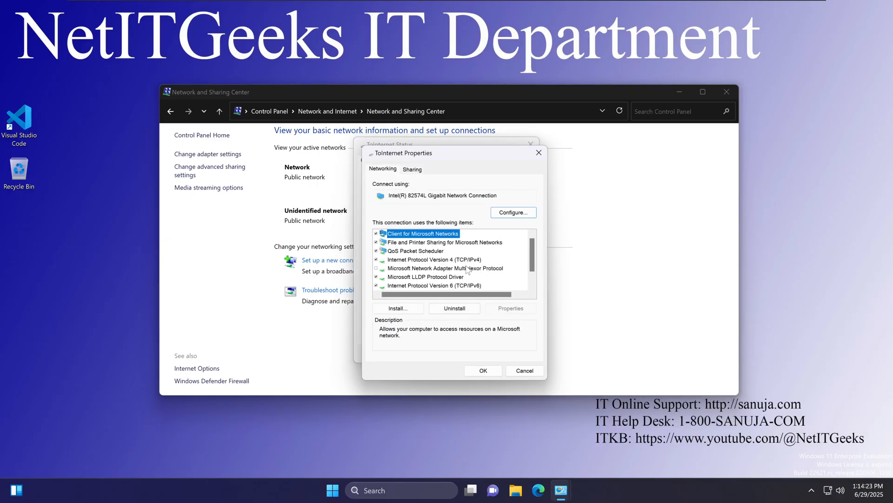
Inspect the IPv4 and IPv6 items, viewing IPv4 settings once and closing without changes.
click(434, 260)
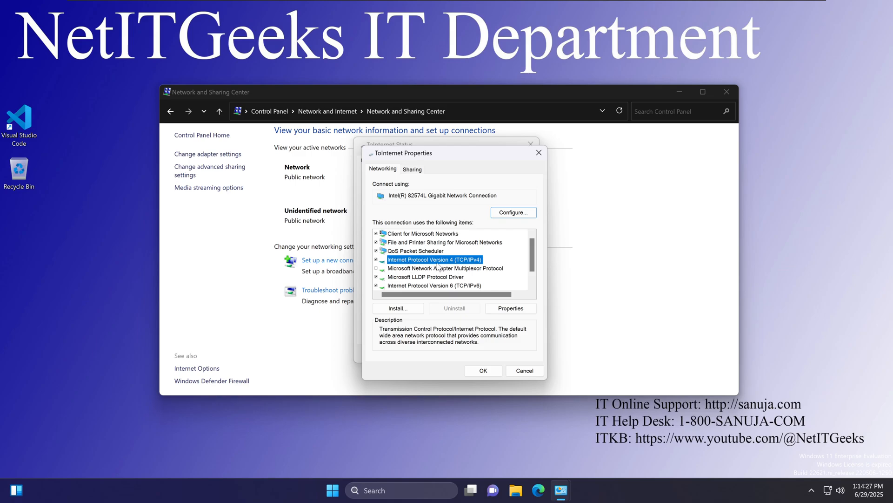
mouse_move(450, 288)
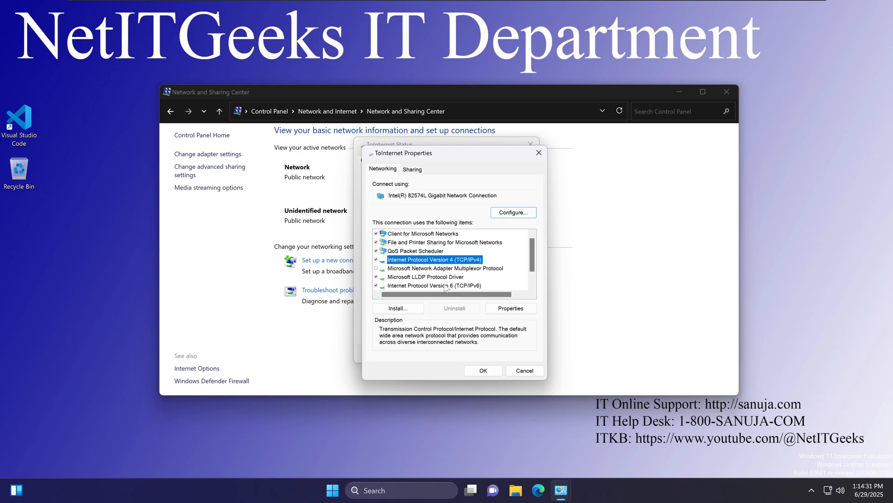
click(434, 284)
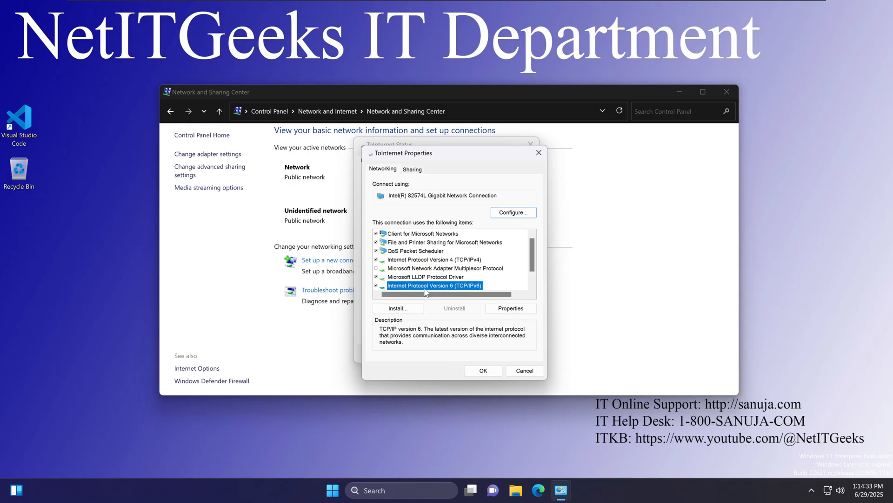
mouse_move(426, 290)
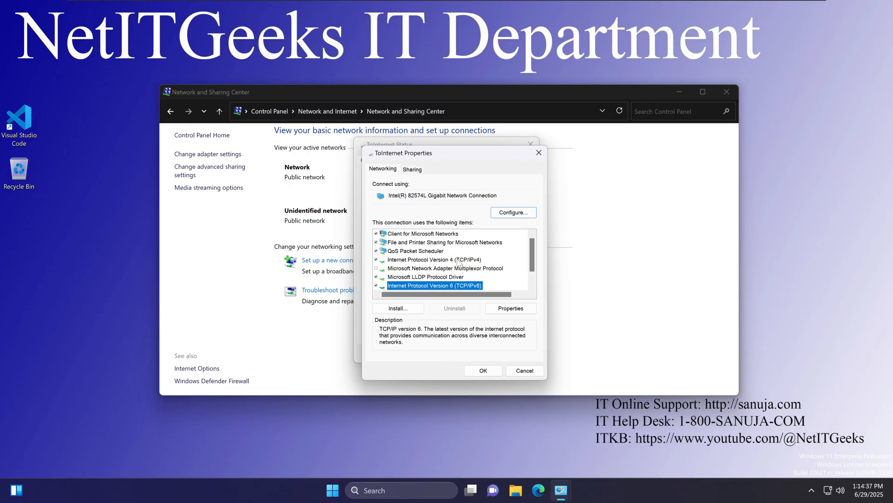
click(433, 260)
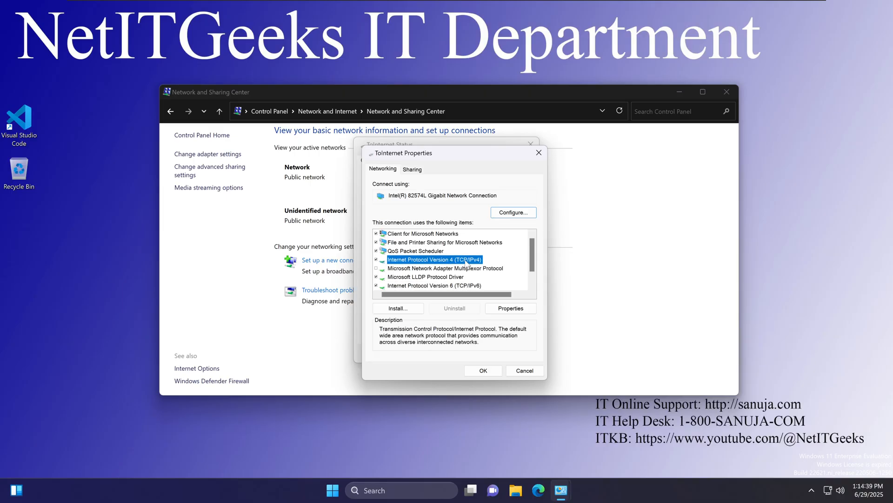
click(434, 285)
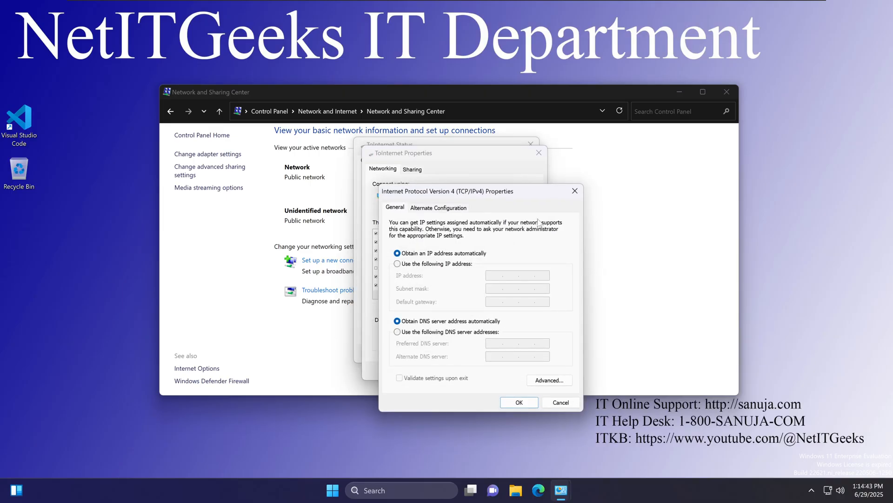
click(559, 402)
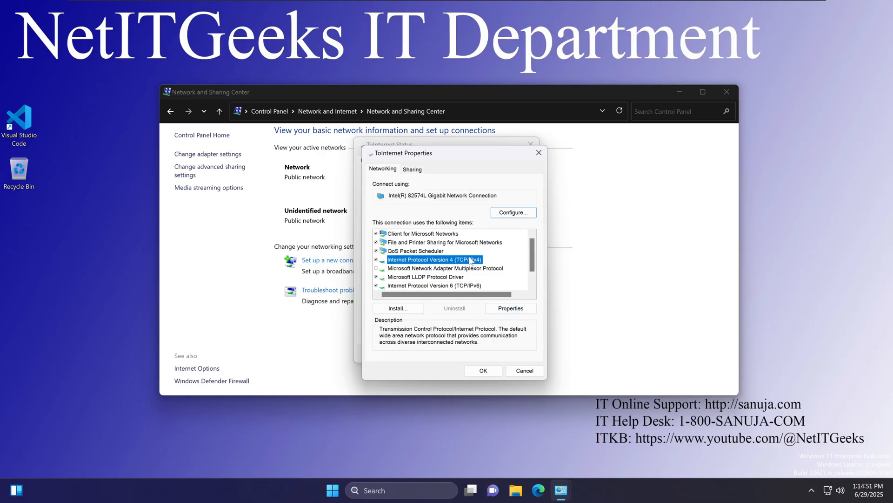
Reopen Internet Protocol Version 4 (TCP/IPv4) Properties showing automatic IP and DNS addressing.
click(511, 308)
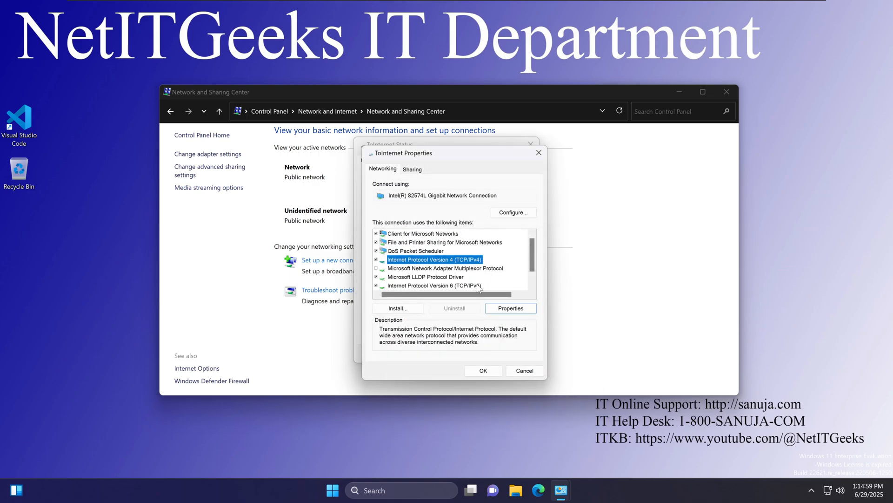
mouse_move(462, 276)
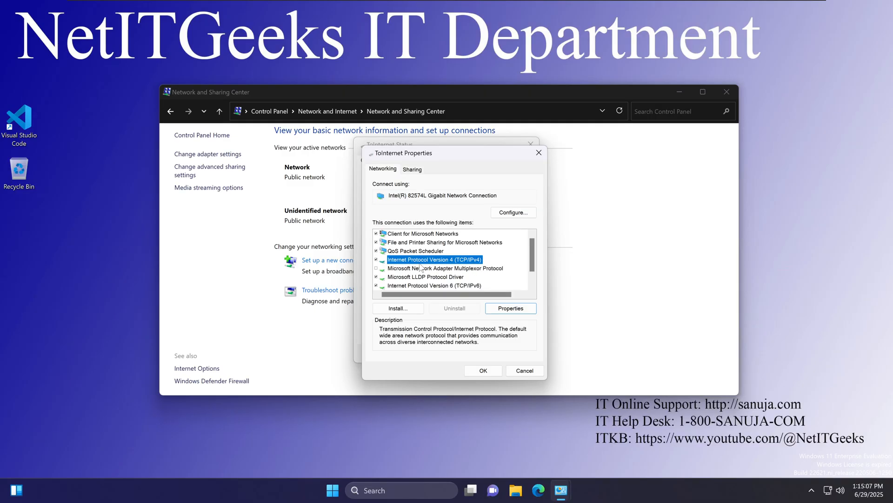
click(510, 308)
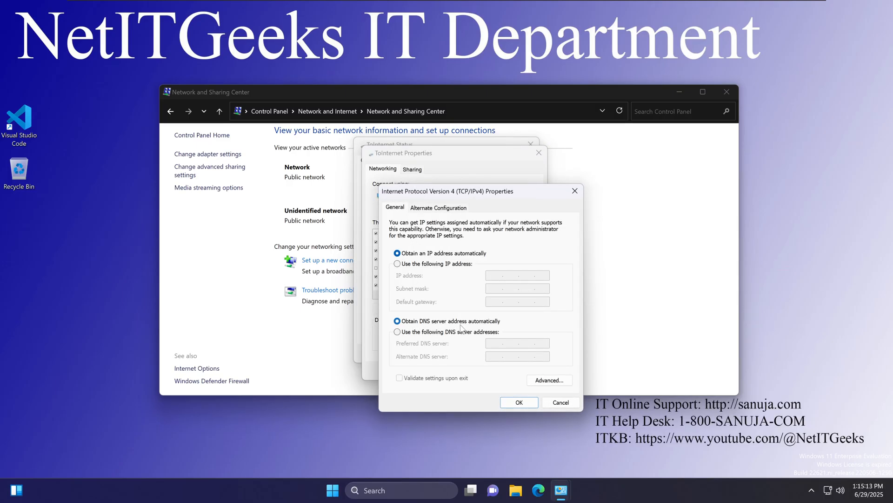
Begin entering manual DNS servers, then revert to obtaining DNS automatically.
click(397, 332)
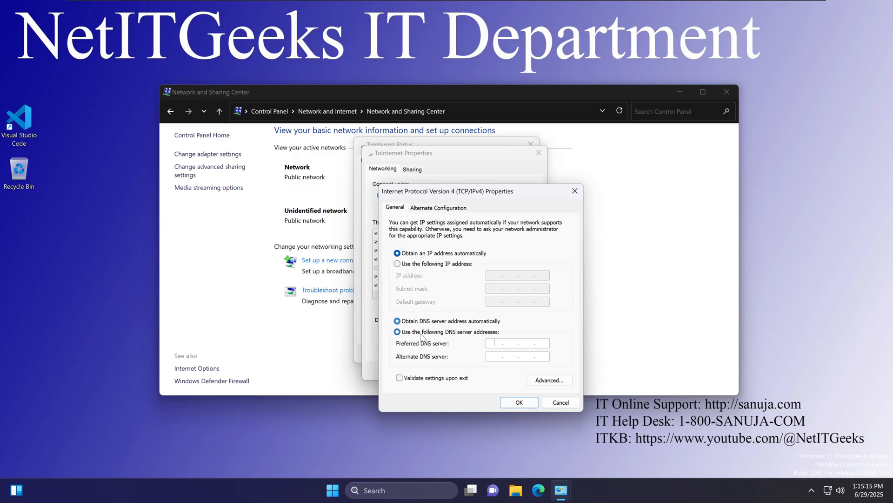
click(397, 331)
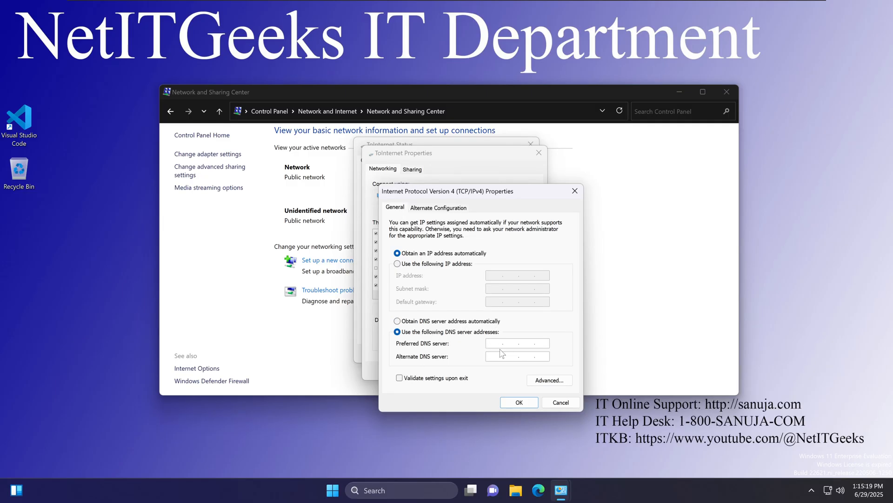
text(8.8)
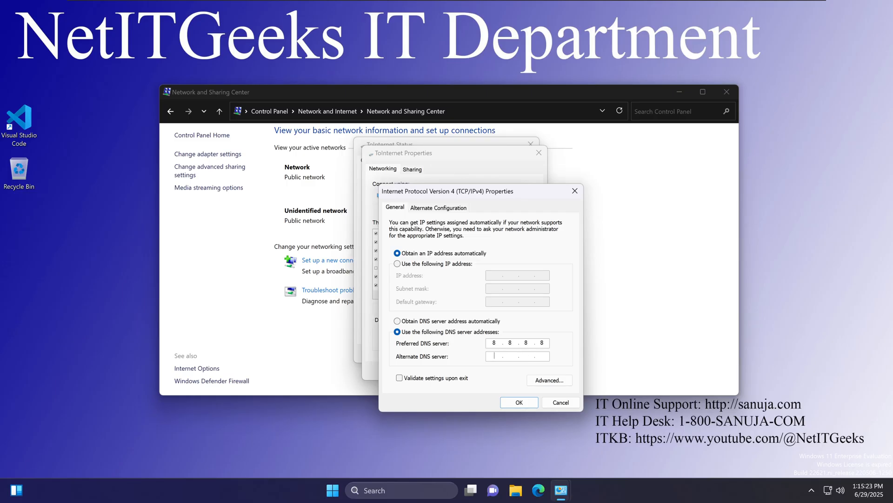
text(4.4.4.4)
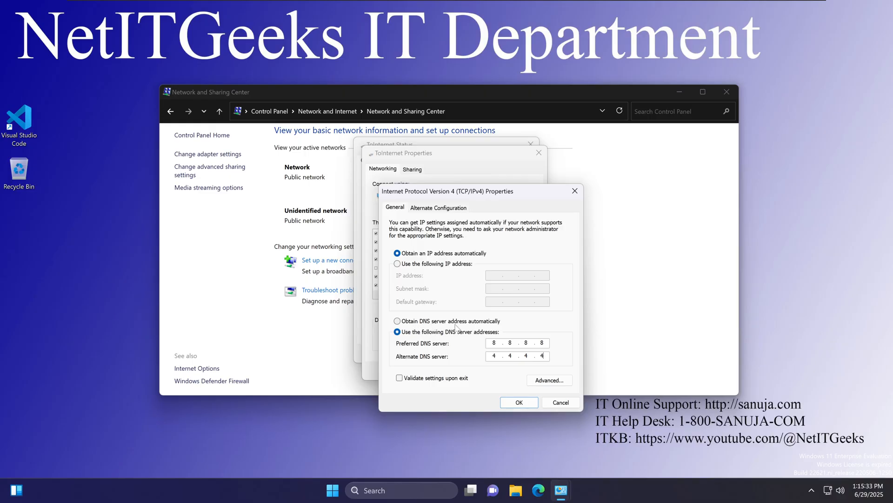
click(397, 321)
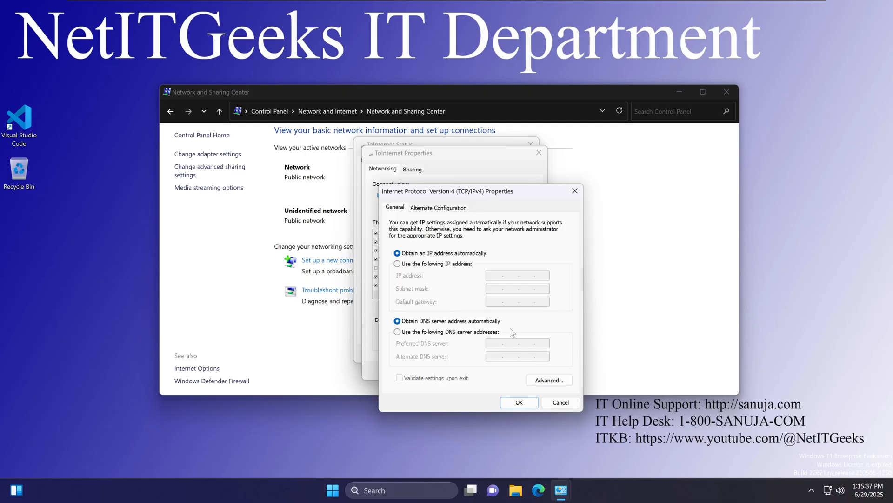
mouse_move(472, 317)
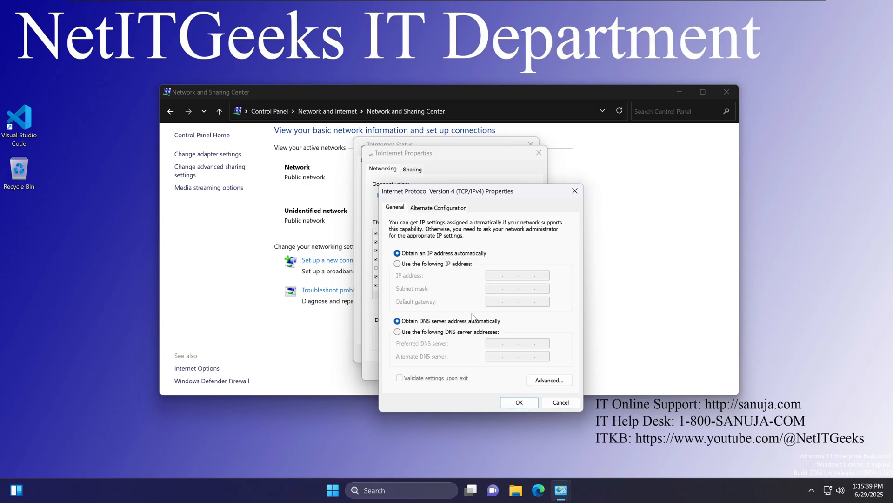
mouse_move(466, 347)
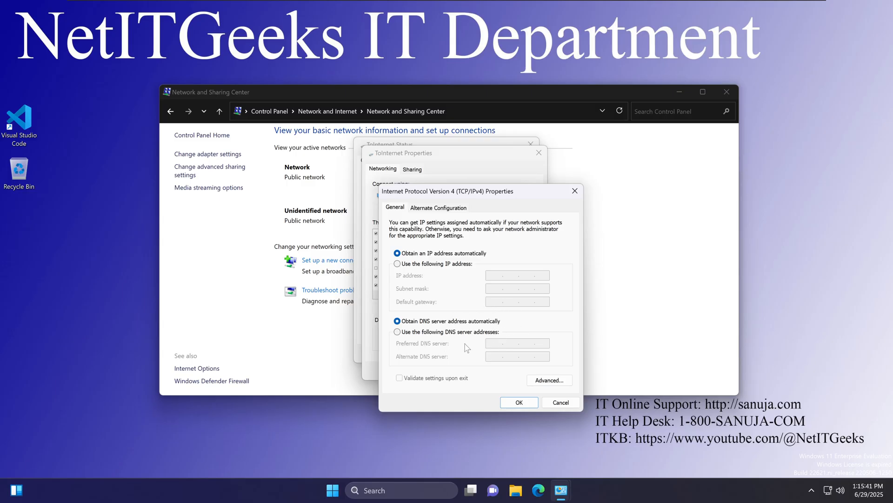
mouse_move(478, 308)
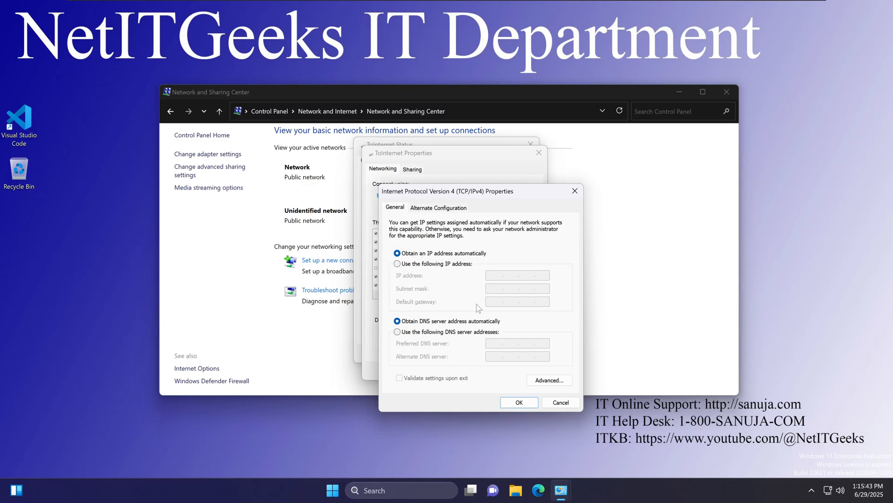
mouse_move(477, 335)
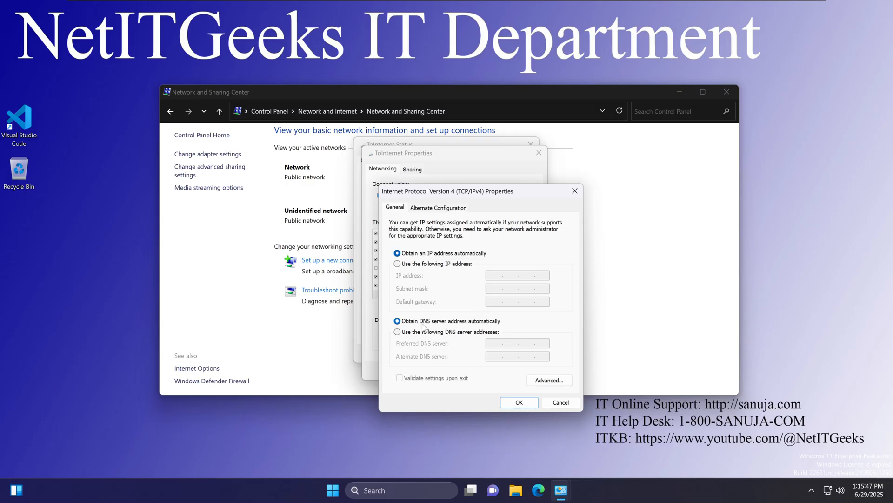
mouse_move(451, 327)
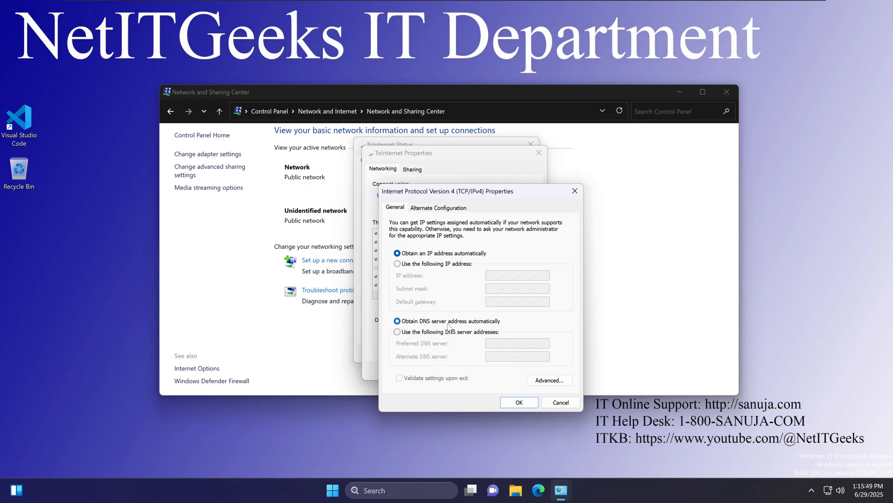
mouse_move(464, 316)
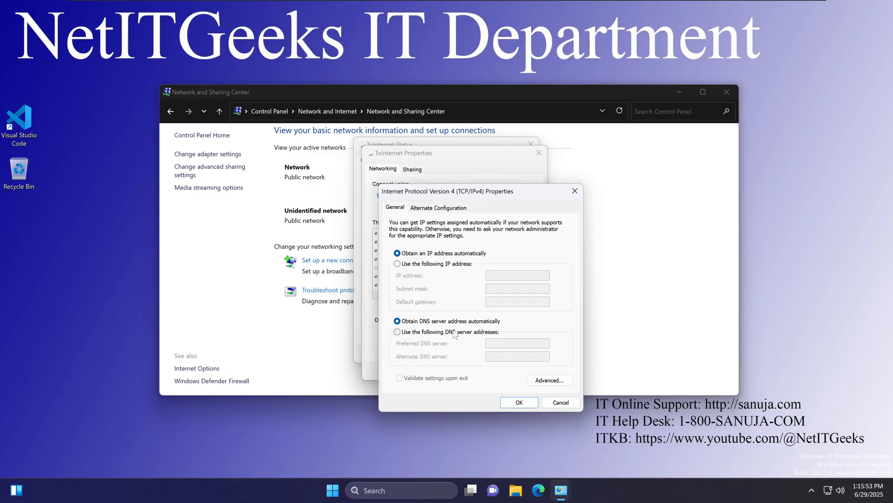
mouse_move(449, 344)
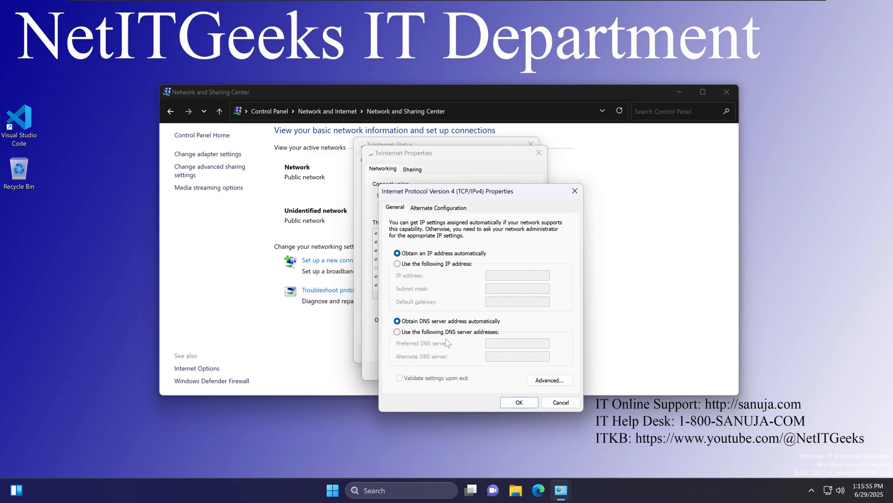
Set manual DNS servers 8.8.8.8 preferred and 4.4.4.4 alternate for the connection.
click(397, 332)
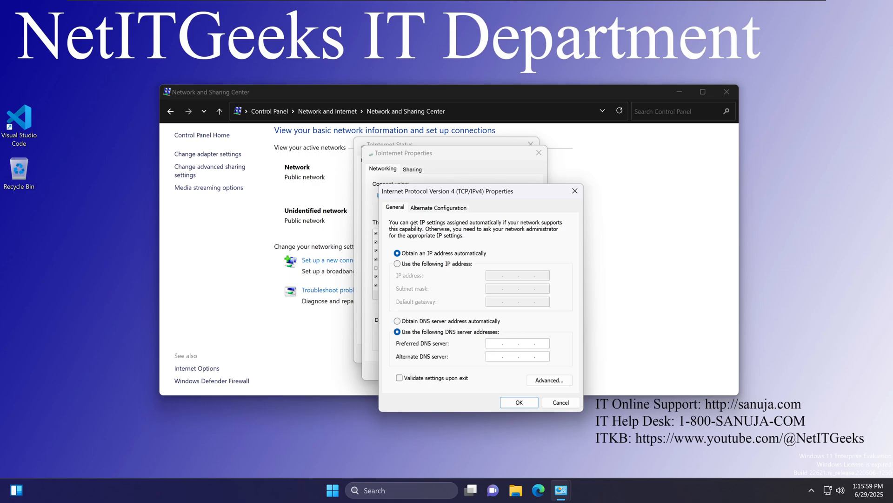
text(8.8.8)
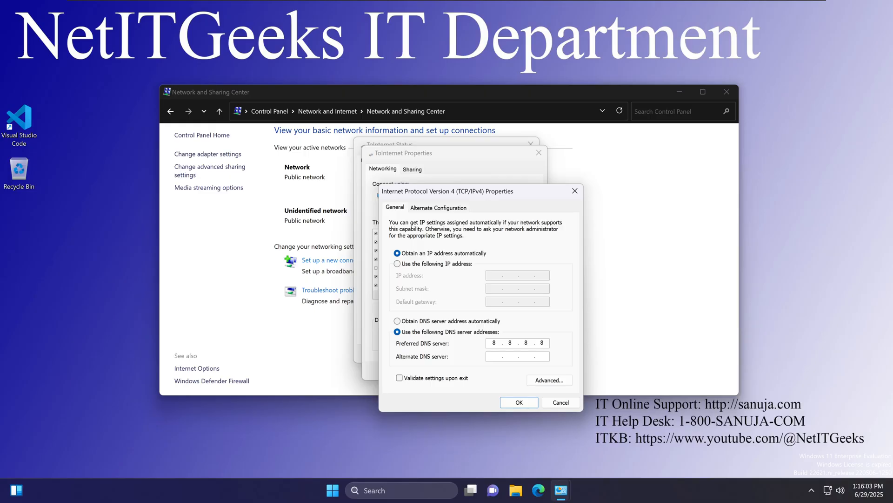
text(4.4.4.4)
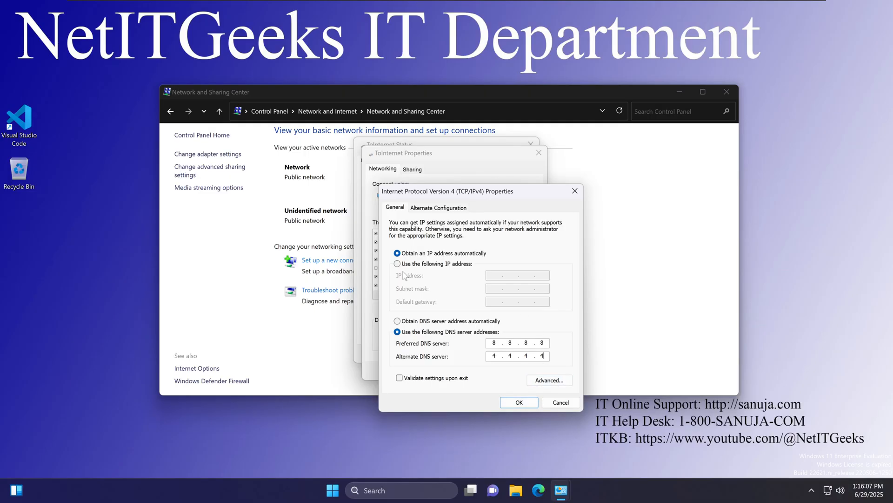
mouse_move(435, 283)
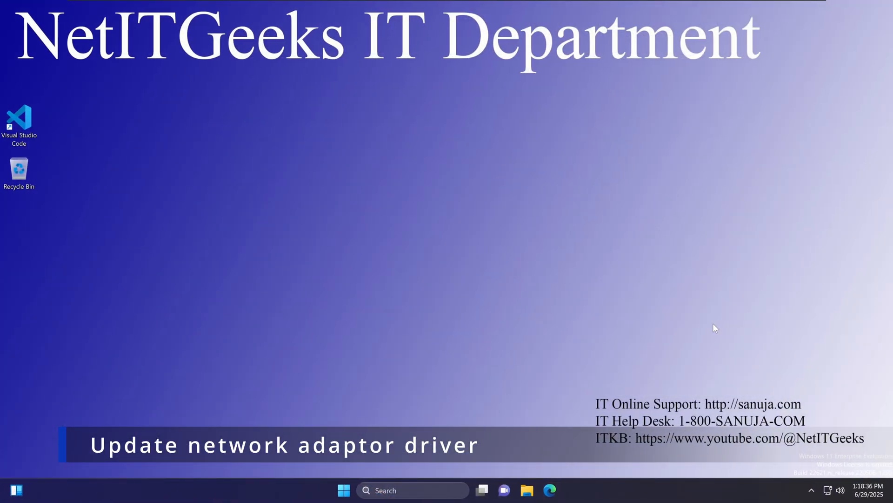
From Device Manager, search automatically for a newer Intel 82574L adapter driver.
click(344, 490)
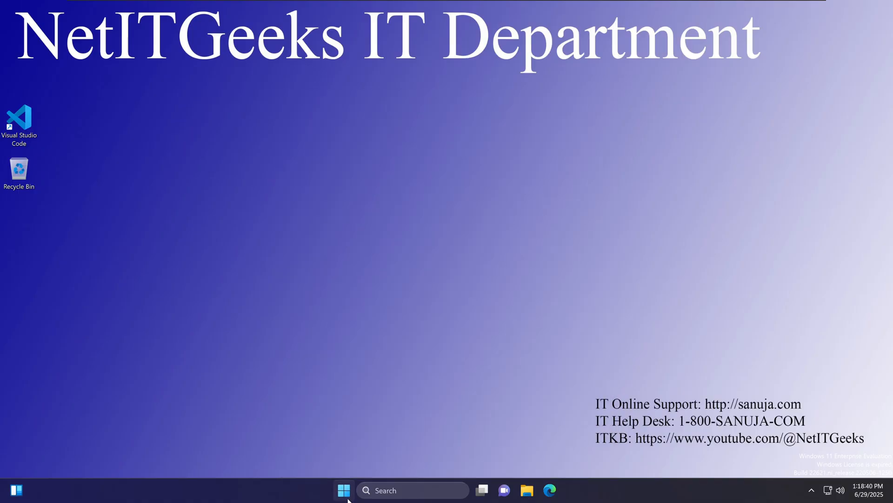
text(device)
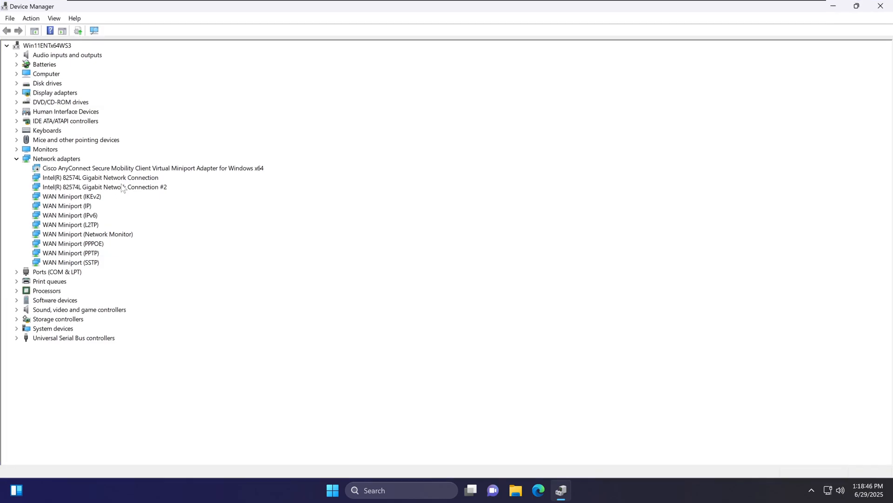
right_click(100, 176)
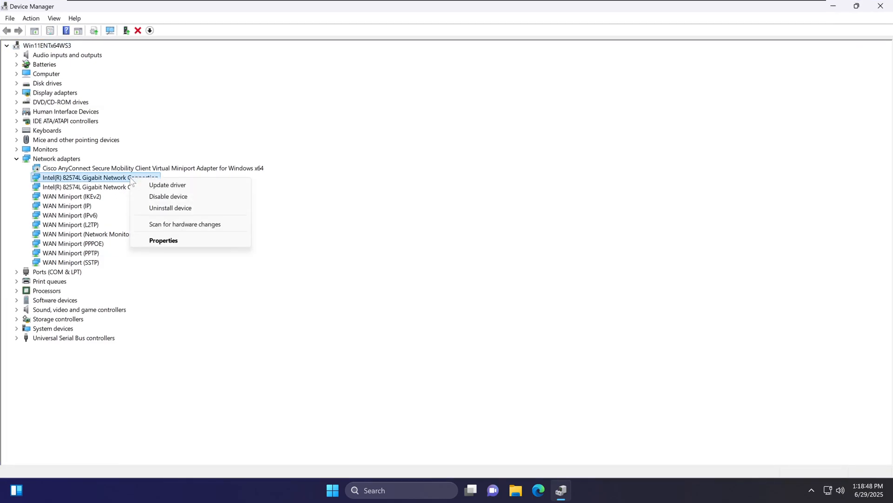
click(166, 185)
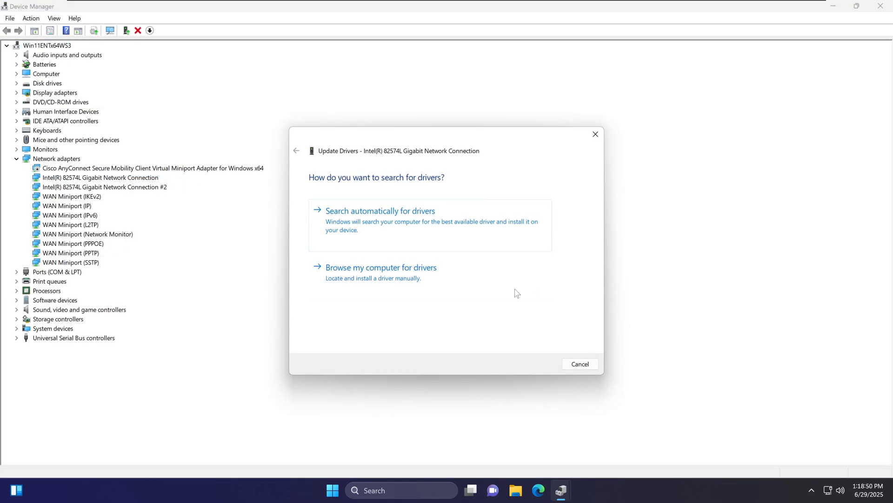
click(379, 211)
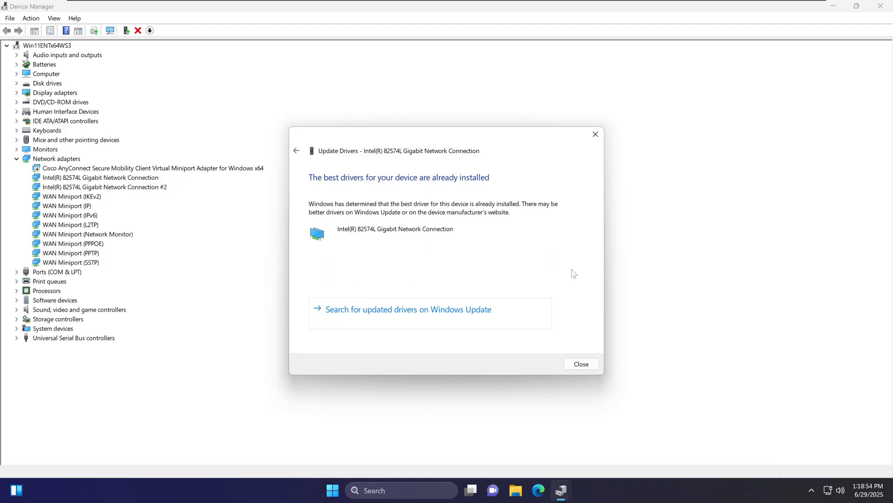
mouse_move(327, 209)
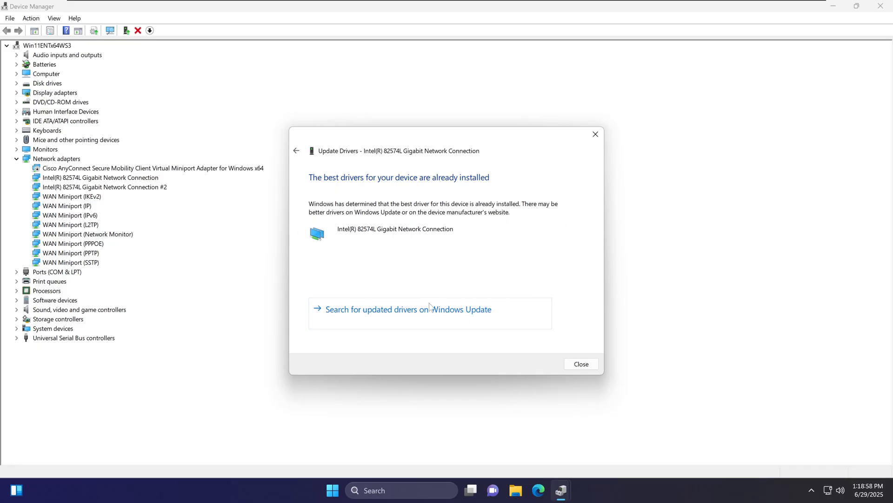
mouse_move(407, 235)
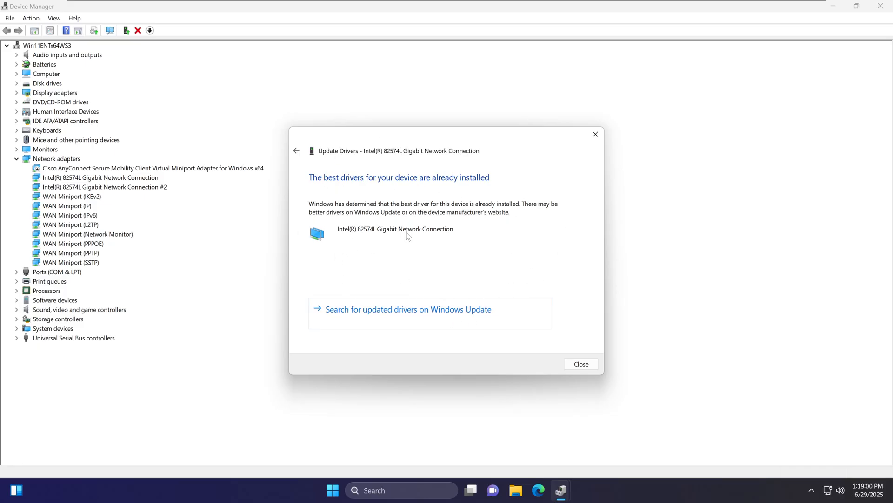
mouse_move(595, 134)
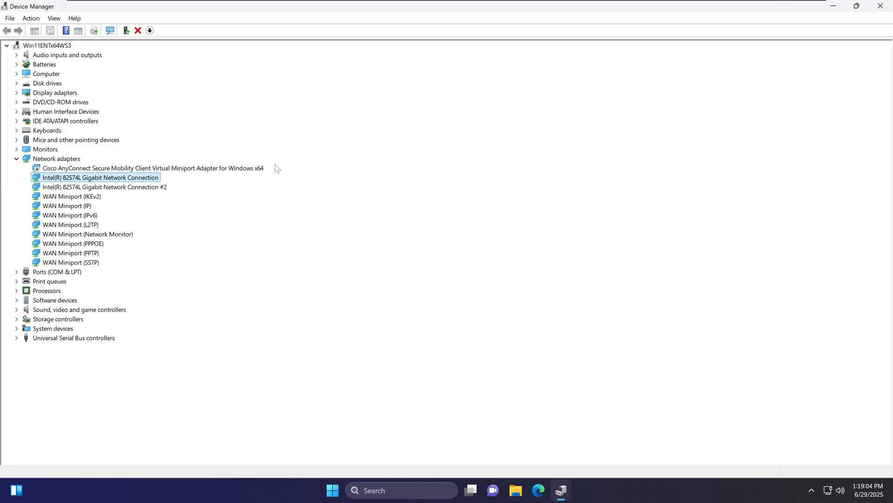
mouse_move(124, 188)
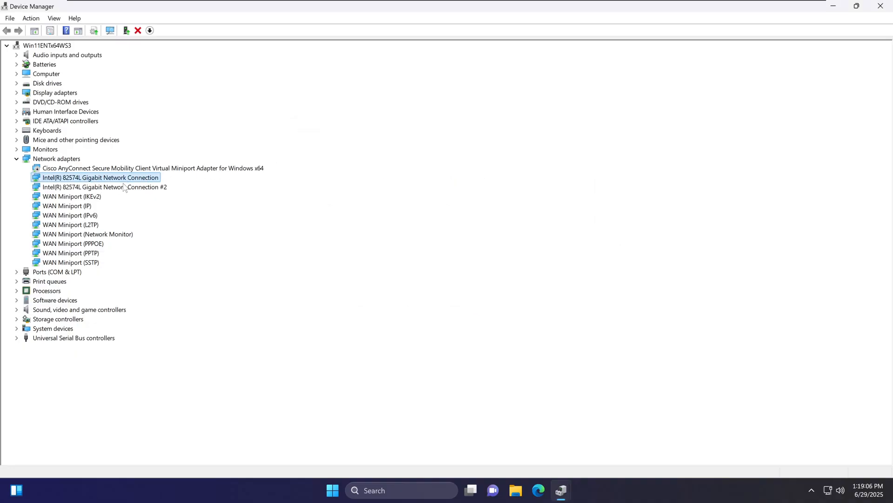
mouse_move(529, 476)
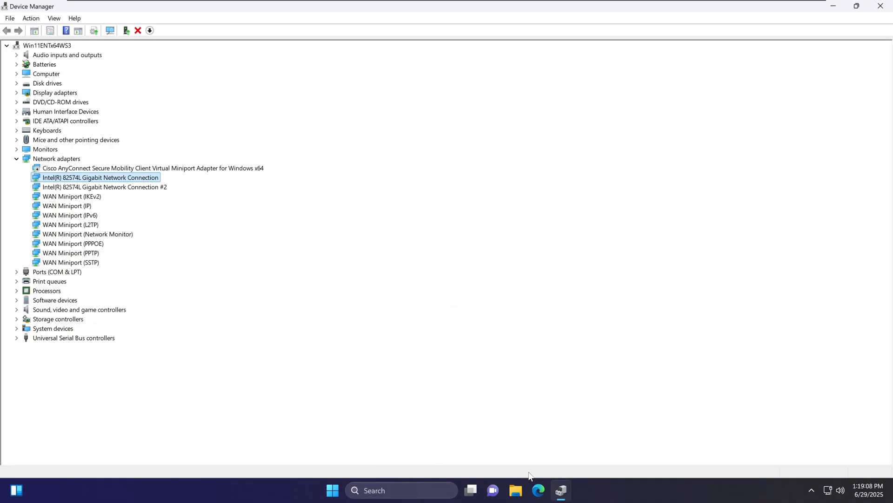
mouse_move(223, 207)
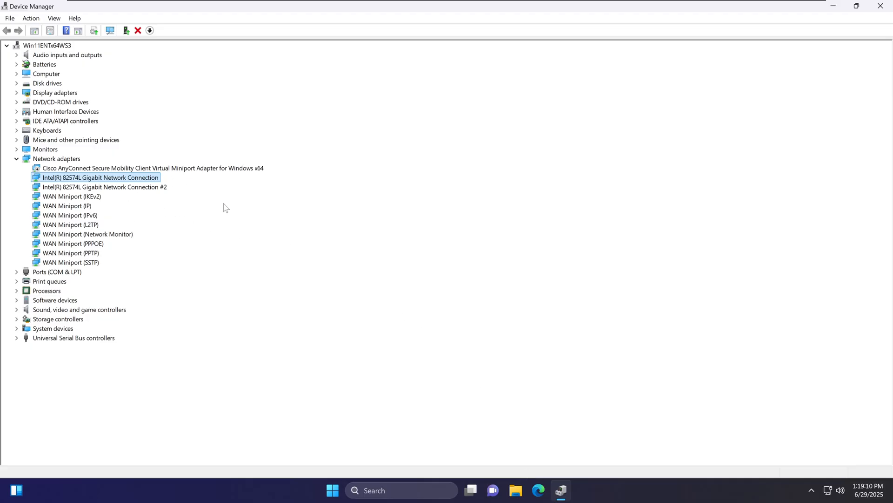
mouse_move(474, 239)
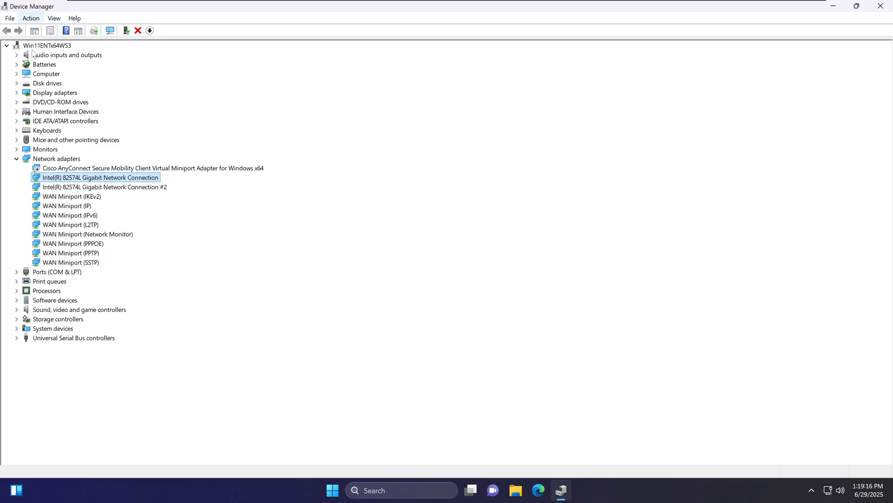
Start a manual driver browse for the Intel adapter, then cancel it.
right_click(99, 177)
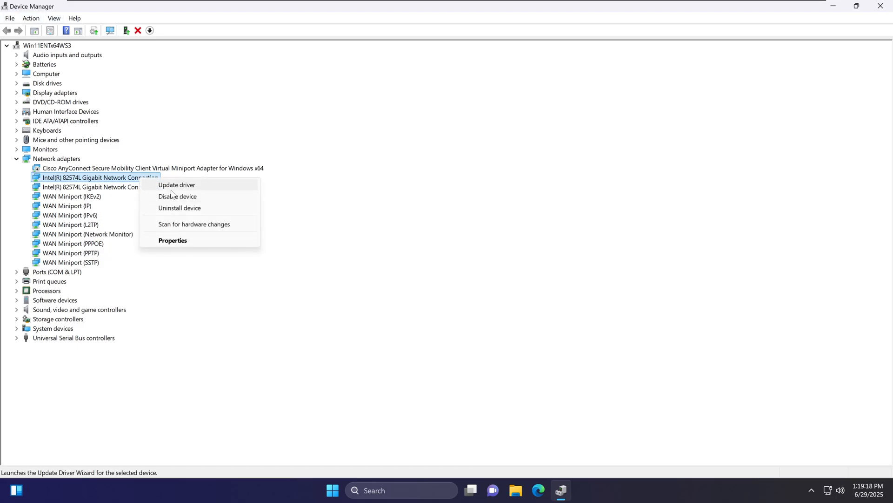
click(176, 184)
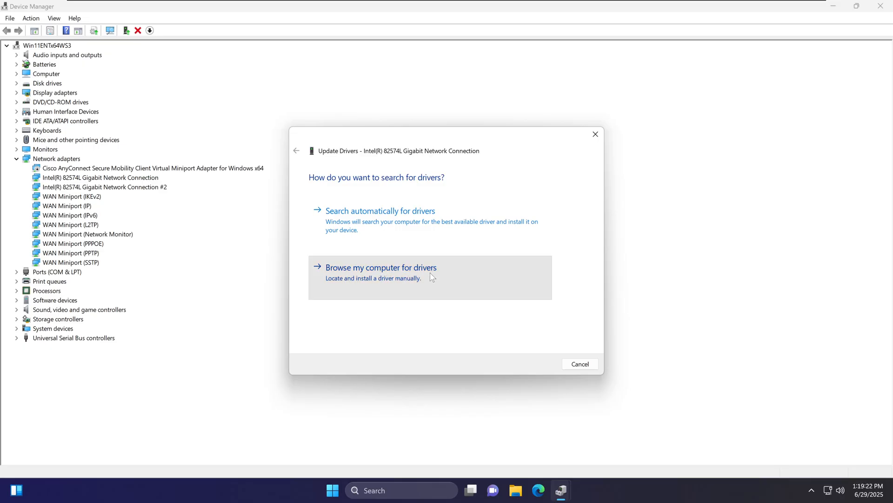
click(381, 267)
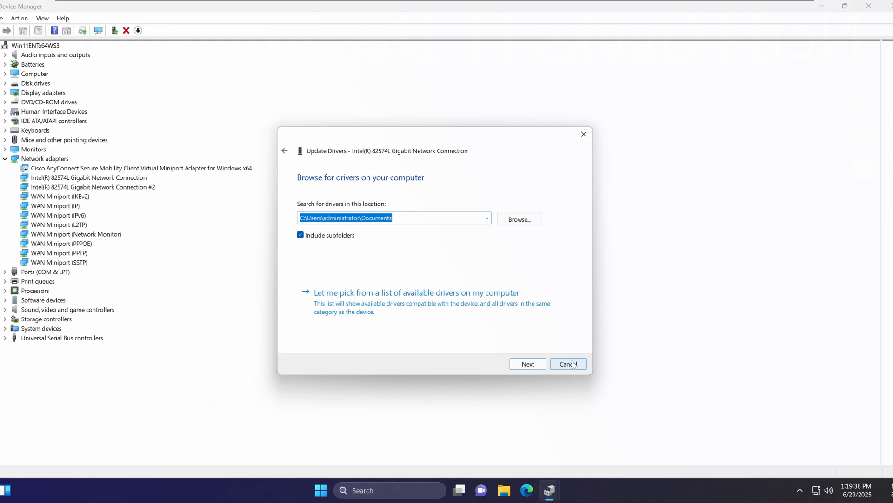
click(565, 364)
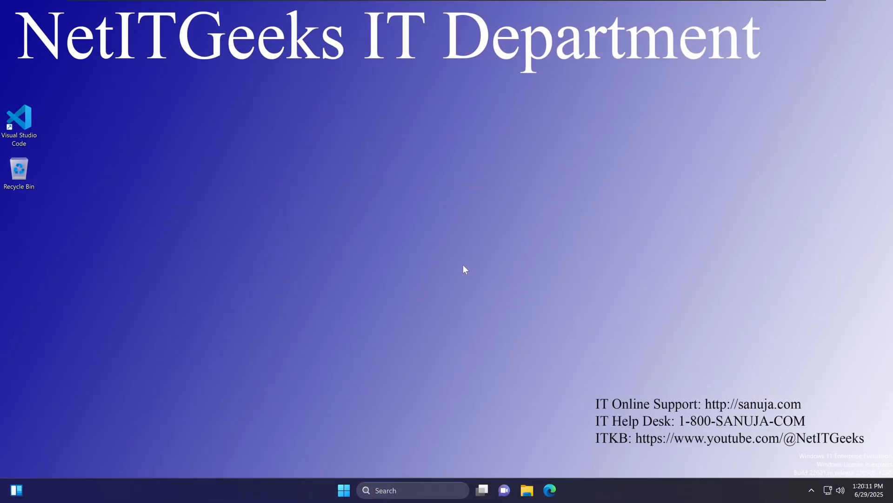
mouse_move(529, 263)
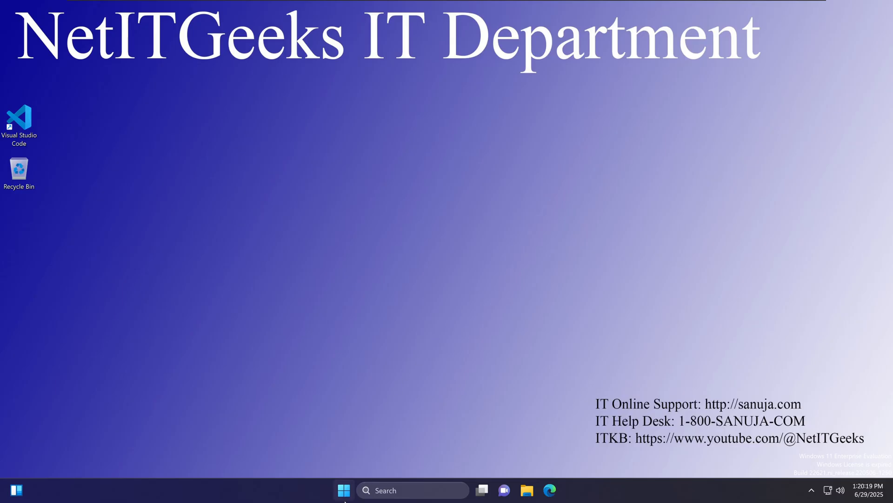
In Settings > Network & internet > Proxy, switch 'Automatically detect settings' off.
click(344, 491)
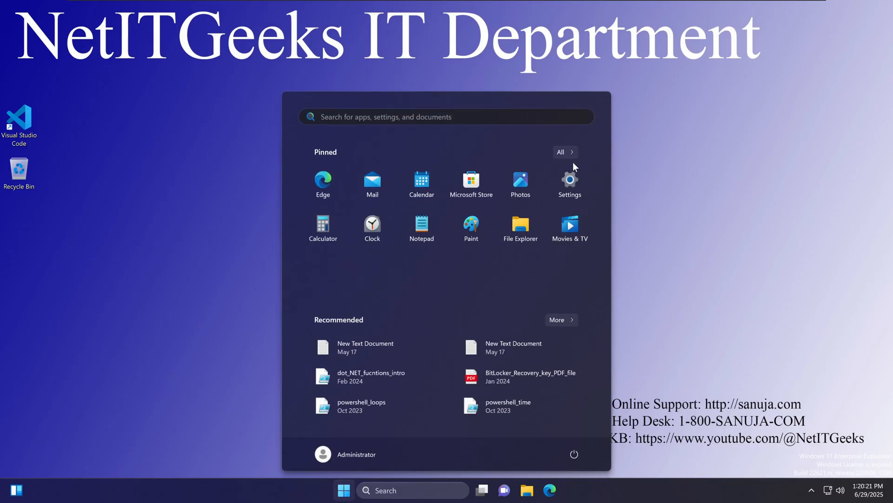
click(569, 182)
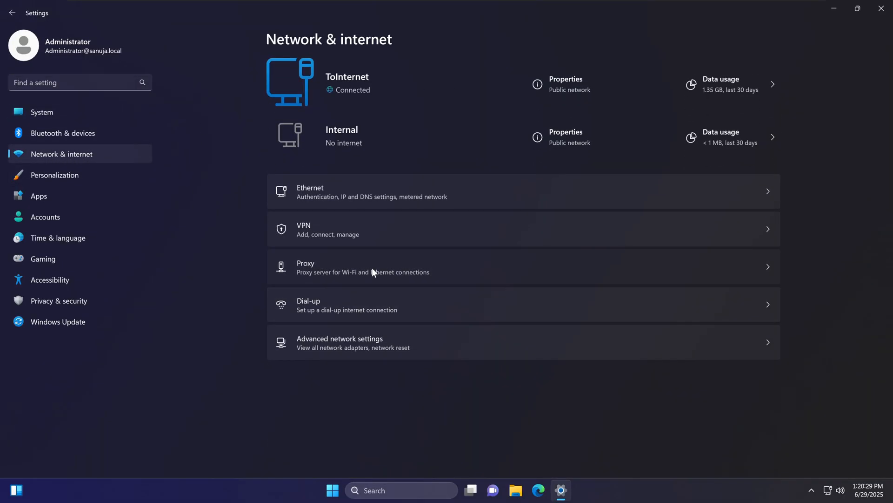
click(363, 267)
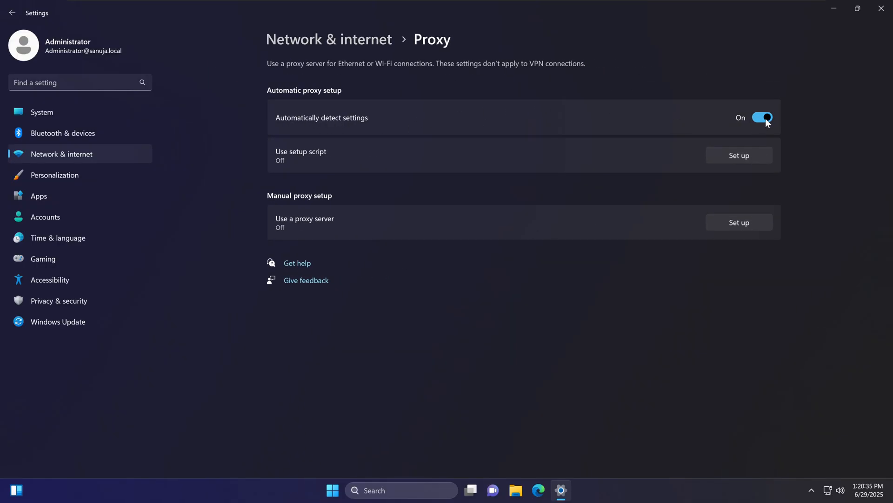
click(762, 117)
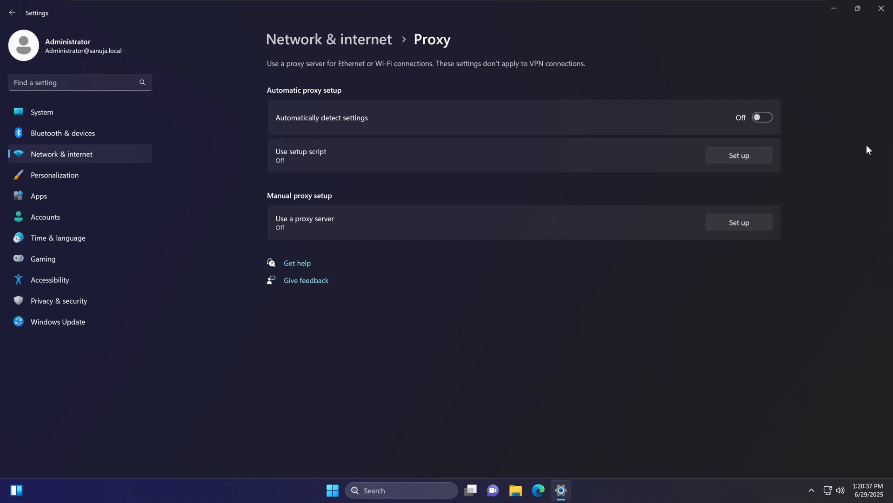
mouse_move(508, 127)
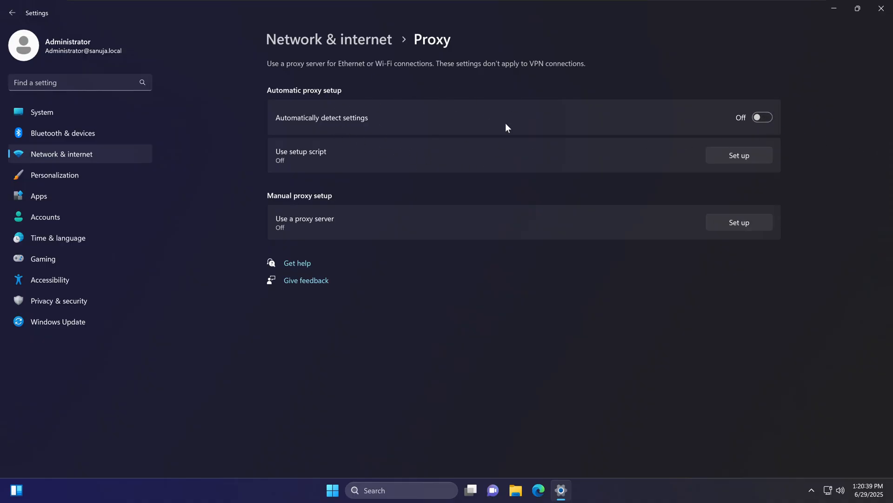
mouse_move(767, 130)
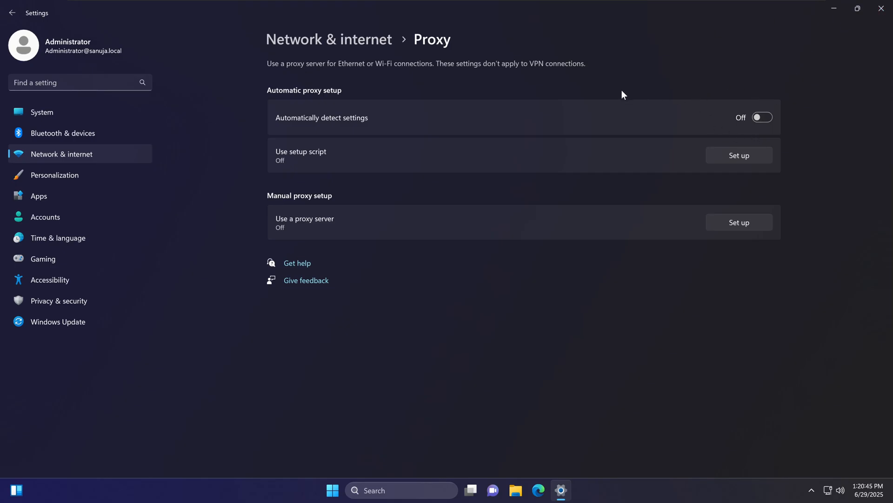
mouse_move(751, 111)
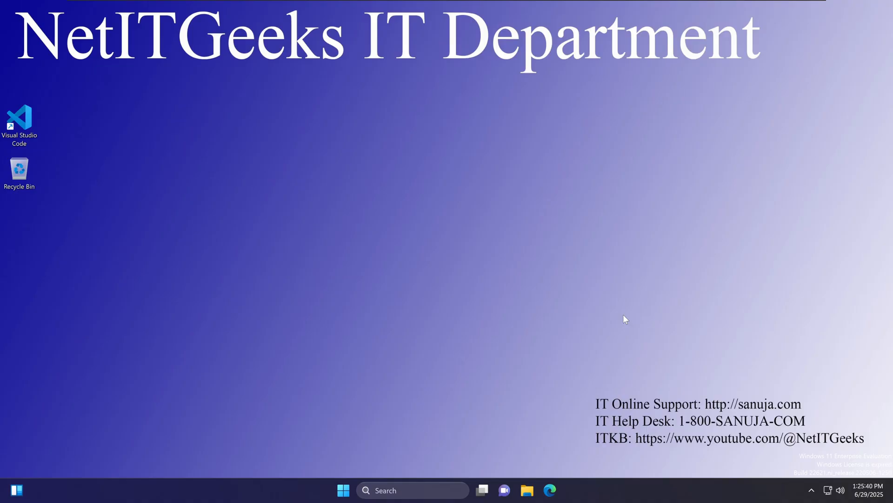
On the Ethernet page, toggle Metered connection on and back off for the network.
click(343, 490)
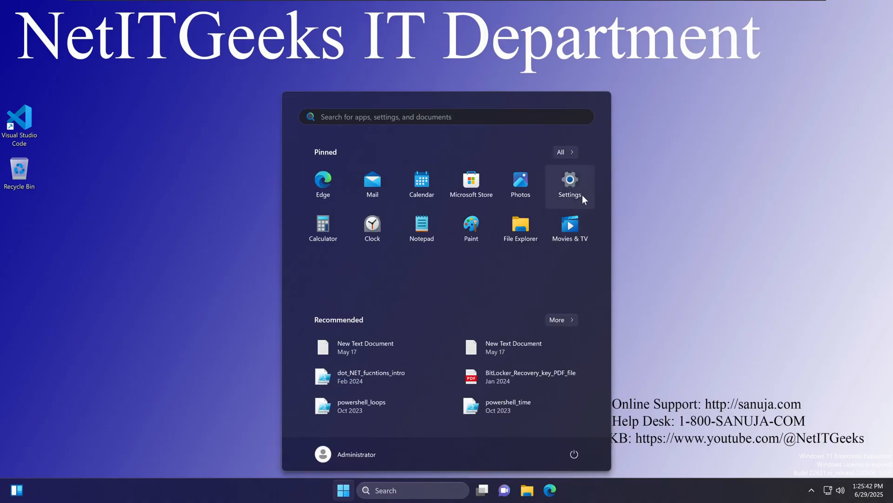
click(569, 183)
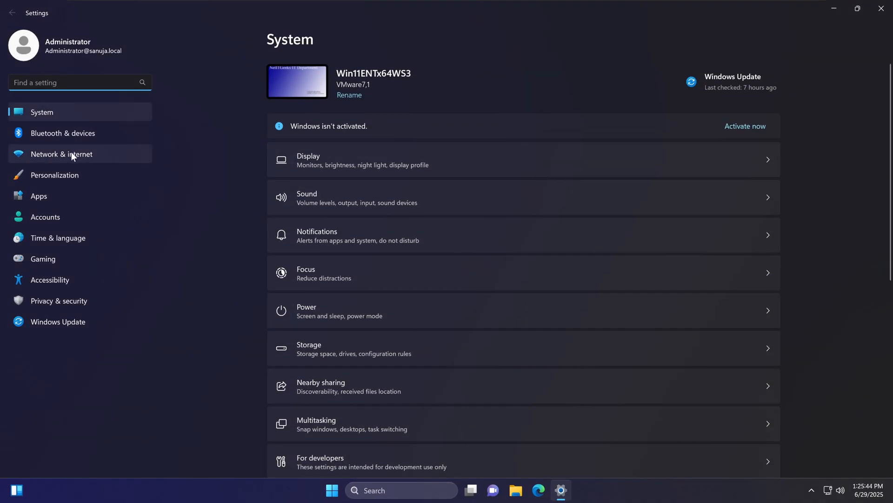
click(61, 153)
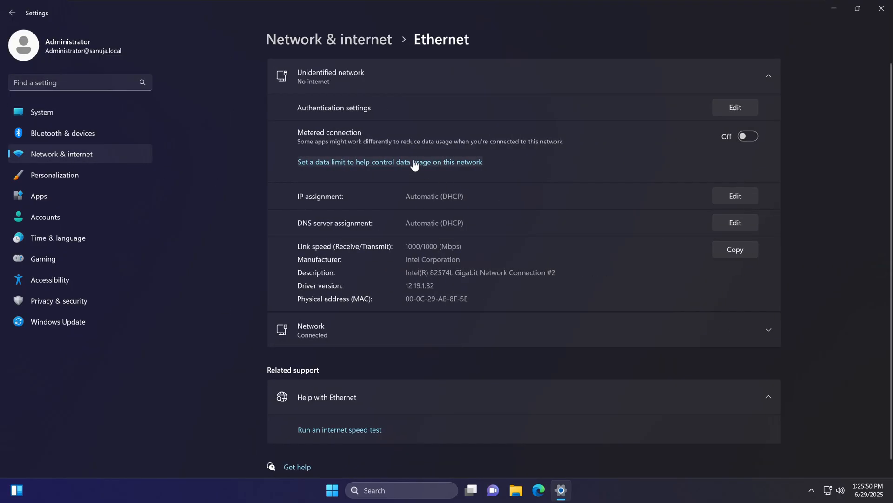
click(747, 136)
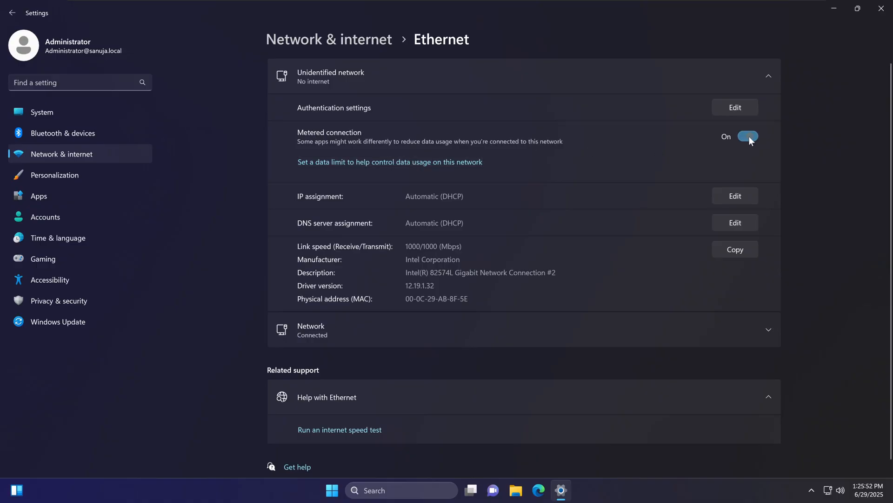
click(748, 135)
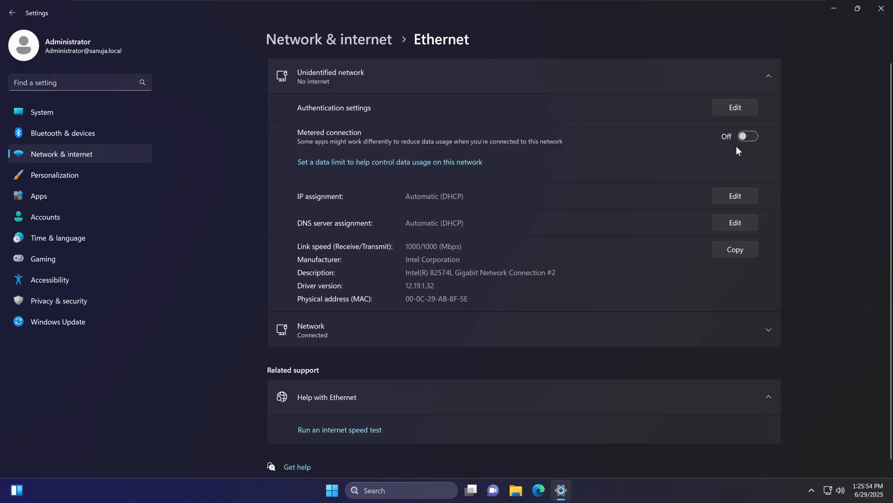
mouse_move(731, 146)
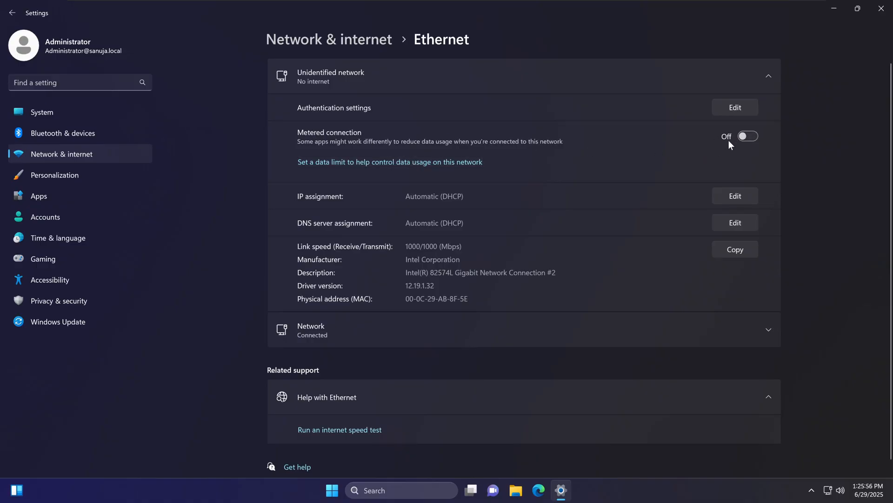
mouse_move(651, 140)
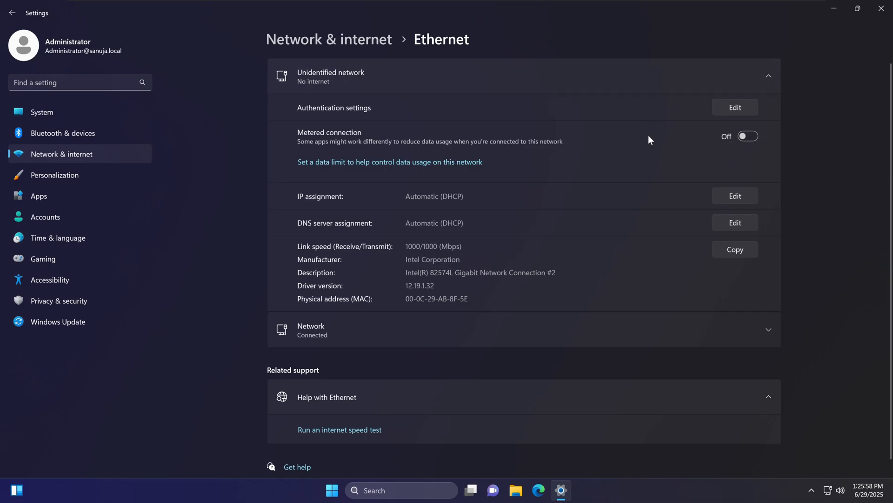
mouse_move(812, 144)
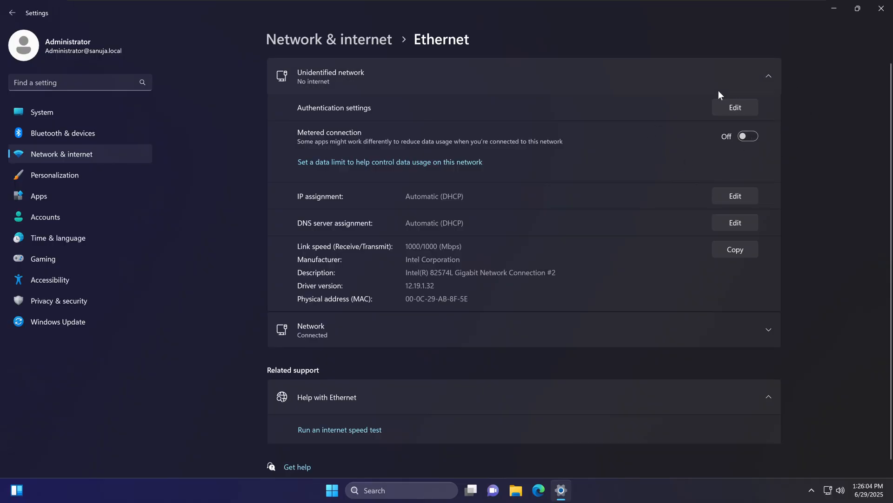
mouse_move(737, 120)
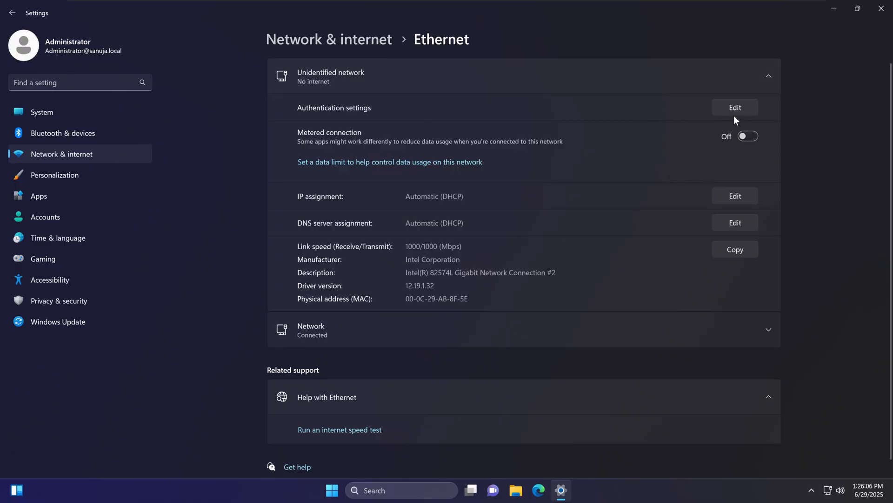
mouse_move(344, 165)
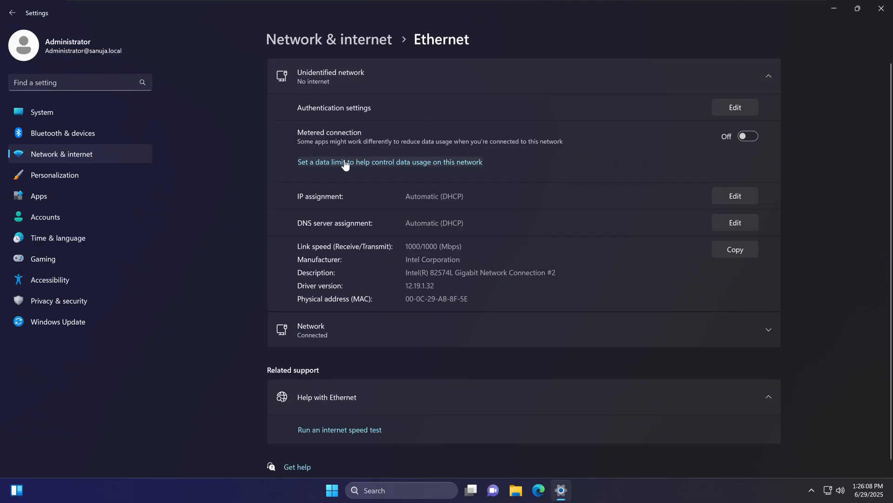
mouse_move(382, 174)
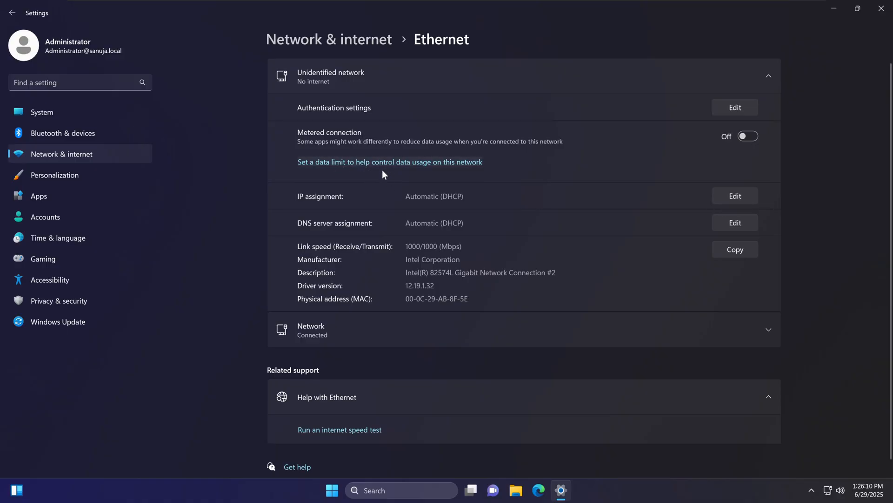
mouse_move(554, 176)
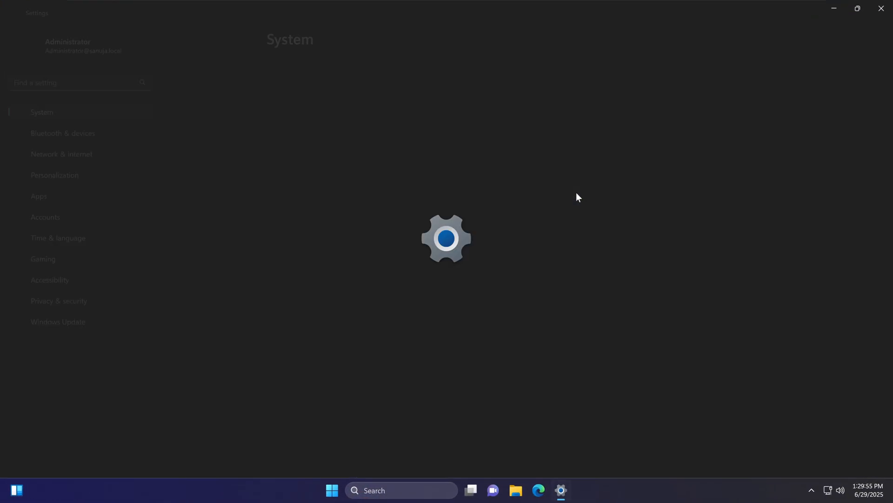
Expand the Ethernet network connection and keep its profile as Public network (Recommended).
click(62, 153)
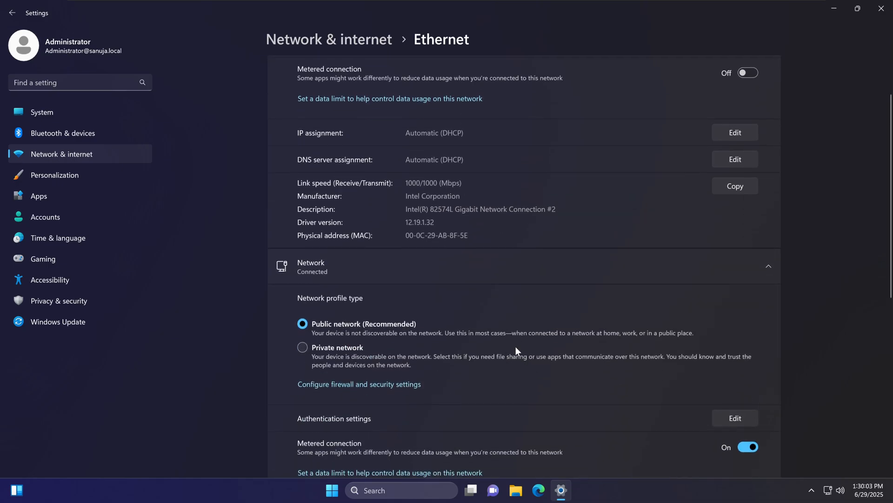
scroll(down, 3)
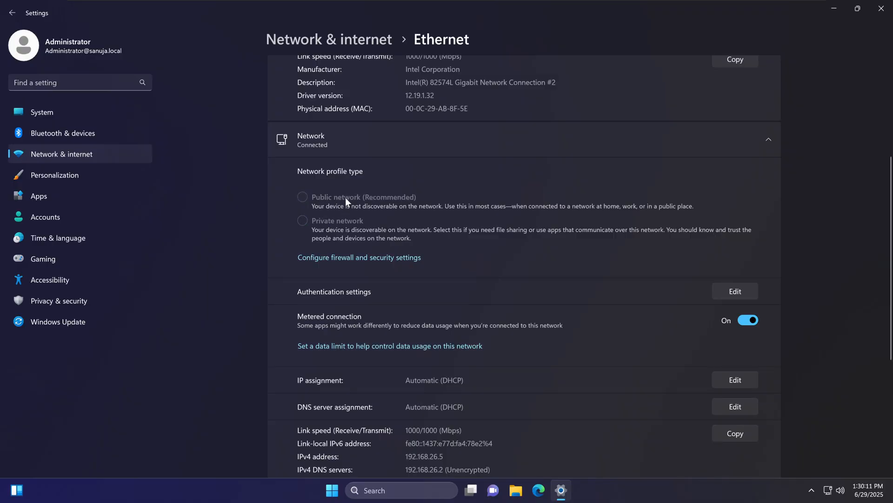
click(302, 196)
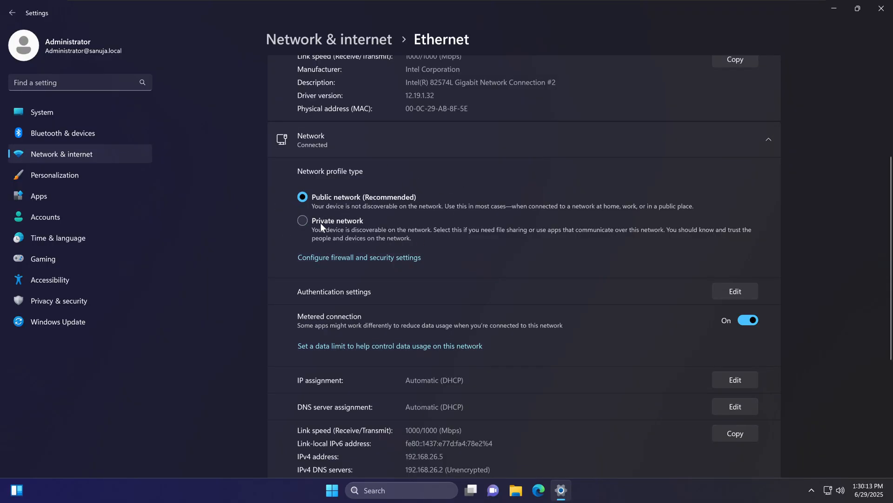
mouse_move(352, 210)
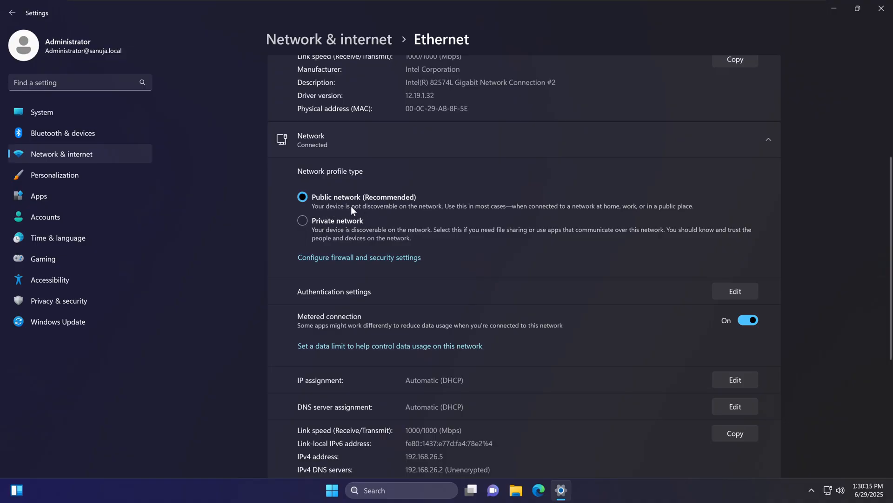
mouse_move(336, 207)
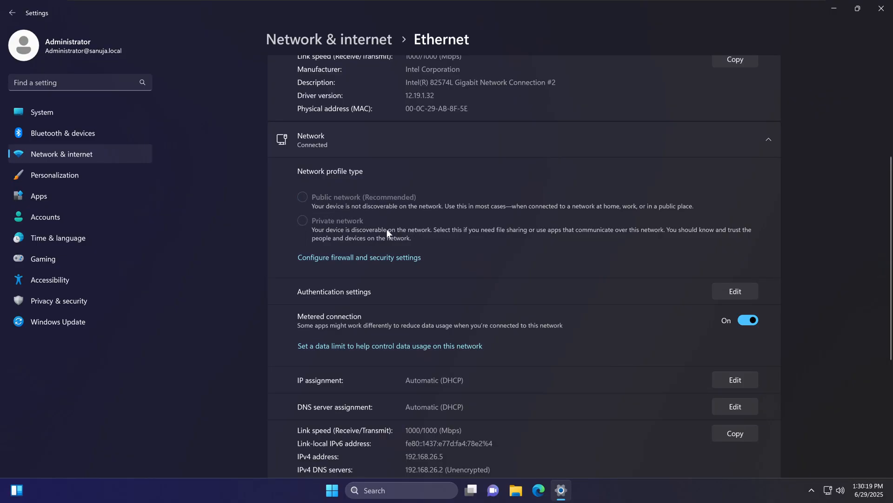
click(302, 220)
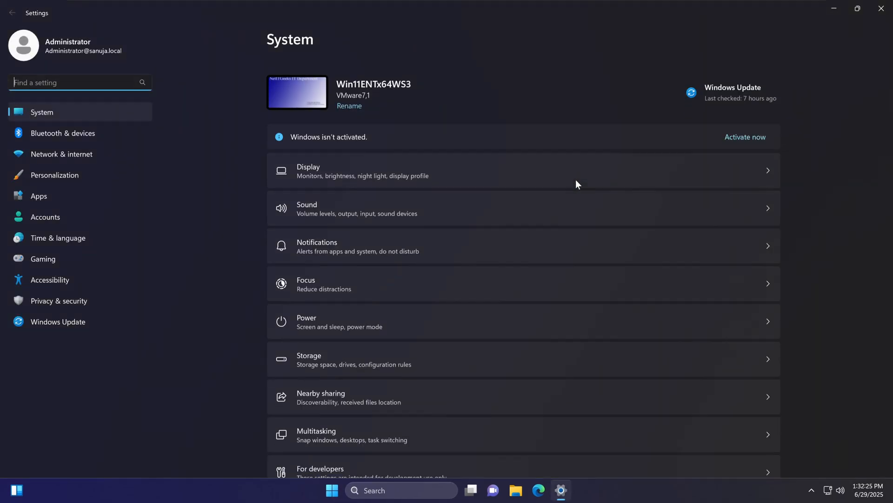
Run Network reset from Advanced network settings, confirm it and dismiss the shutdown notice.
click(62, 154)
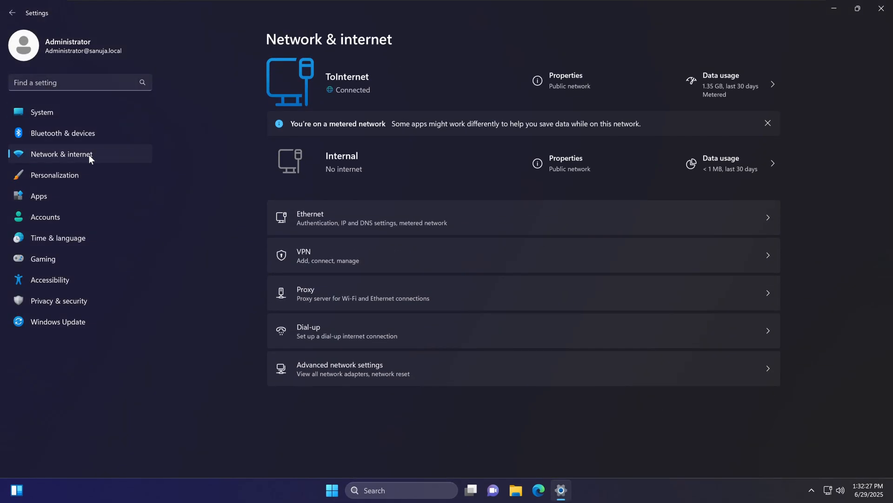
mouse_move(373, 380)
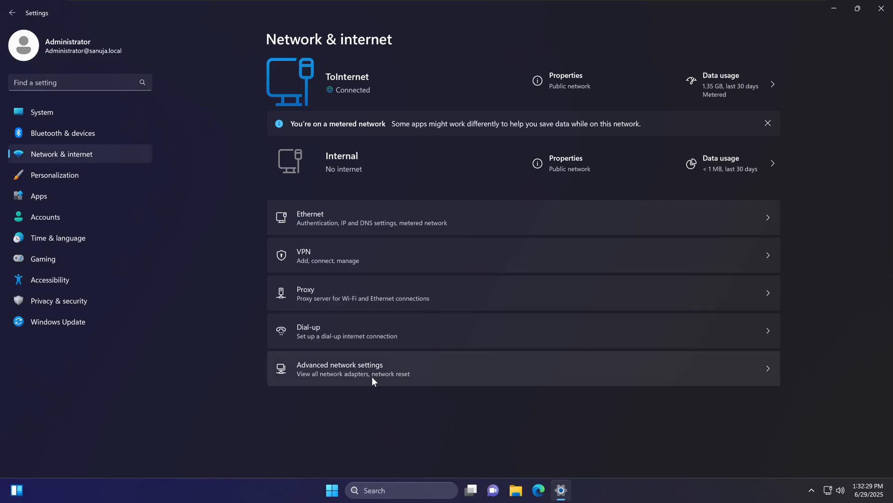
click(339, 369)
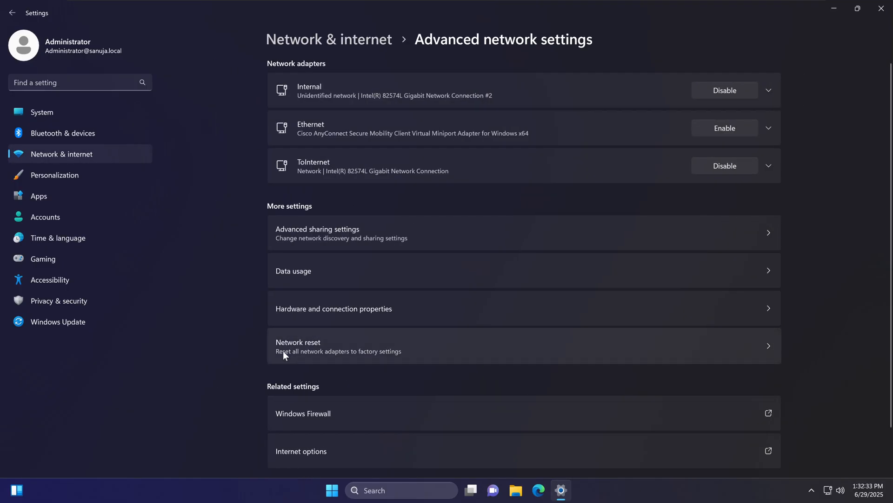
mouse_move(552, 356)
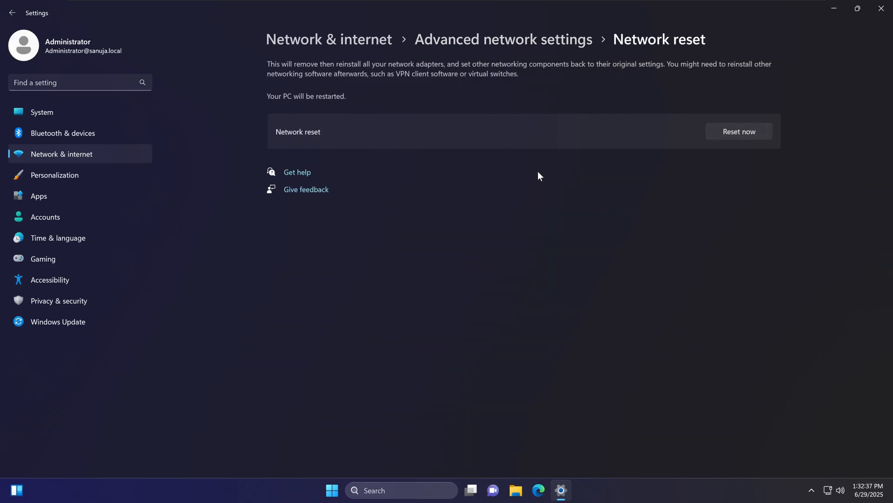
click(738, 131)
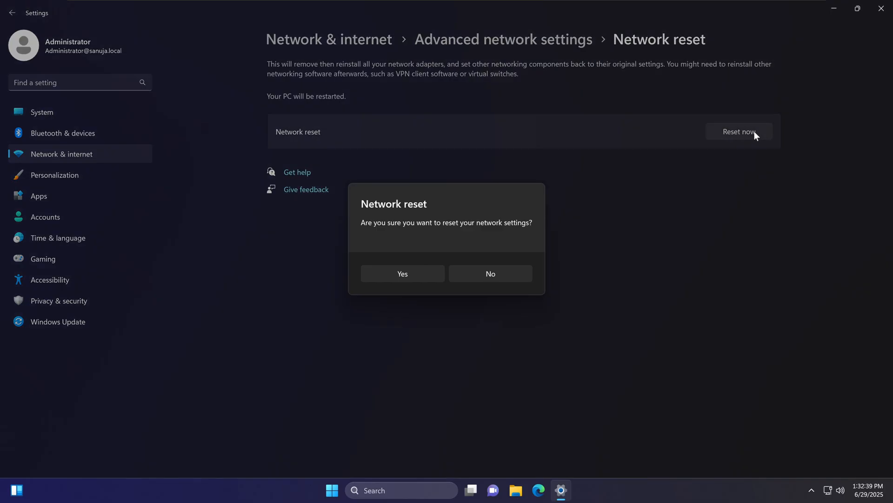
mouse_move(407, 299)
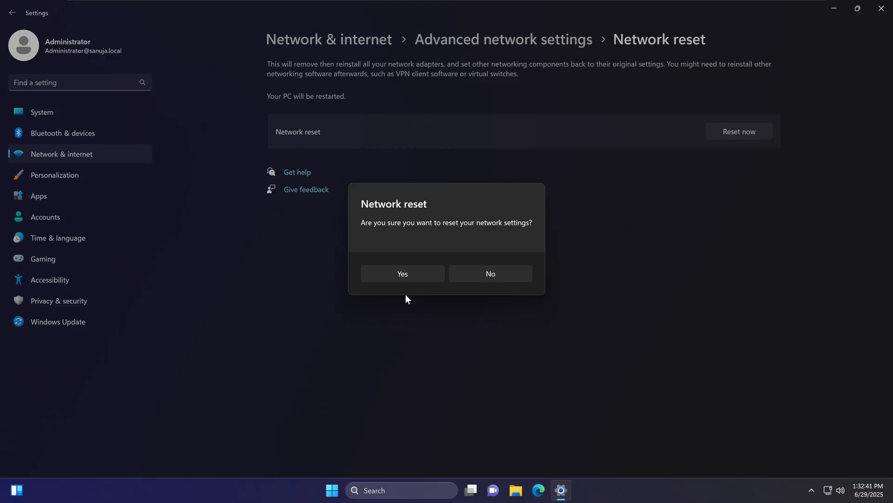
click(402, 273)
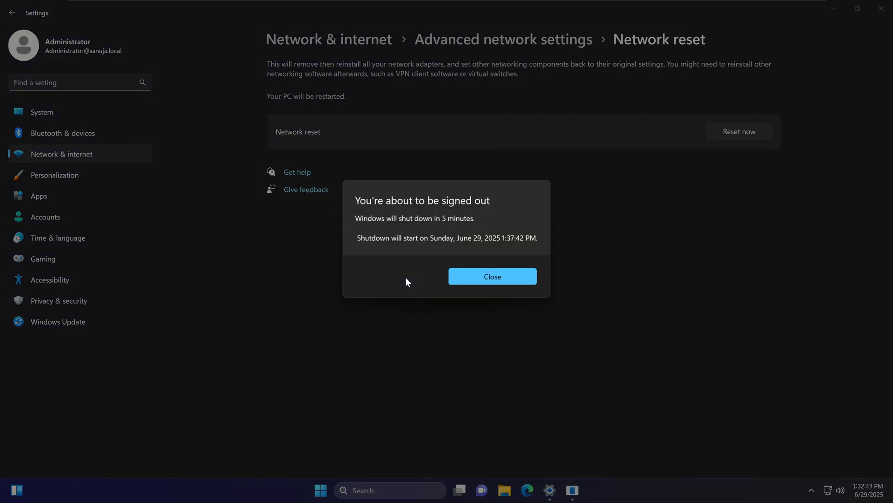
mouse_move(613, 201)
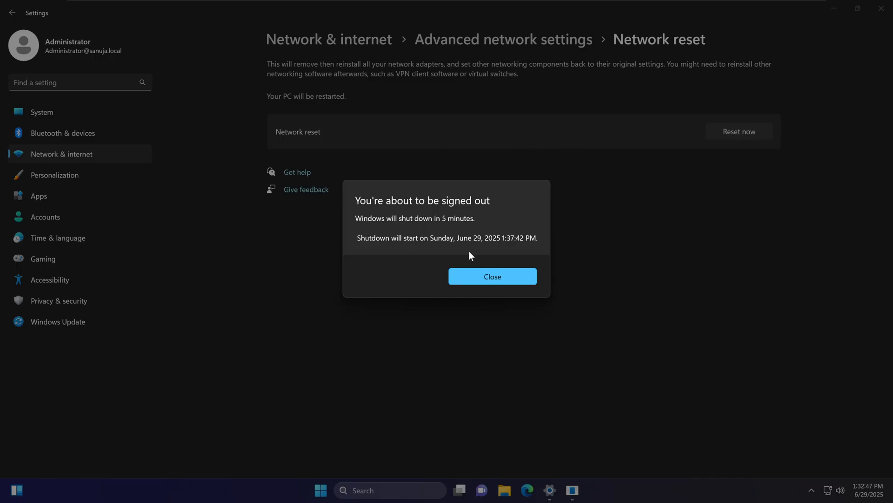
mouse_move(453, 224)
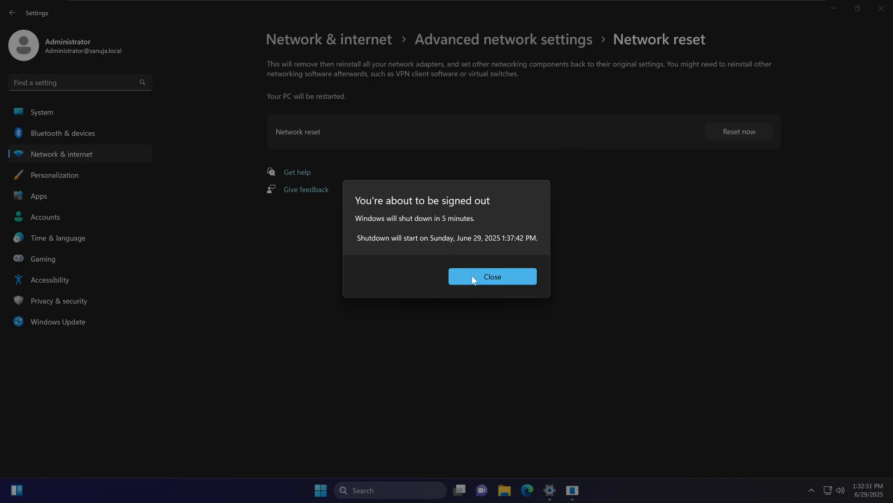
click(491, 277)
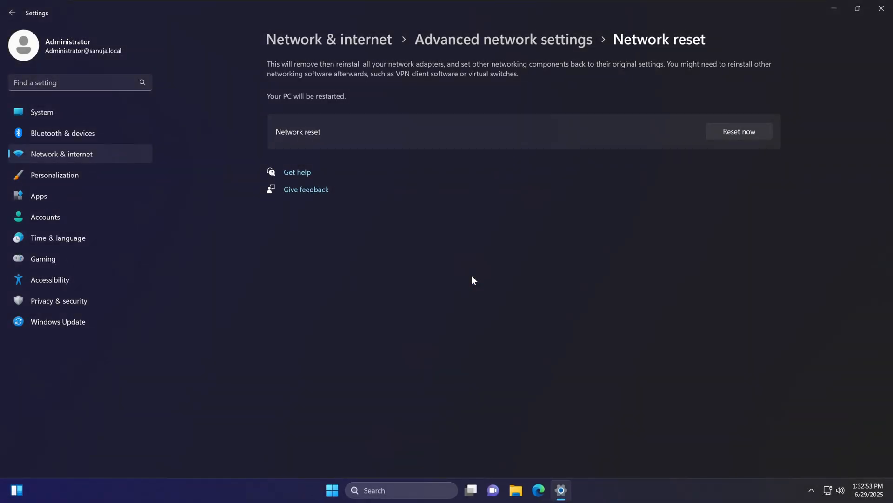